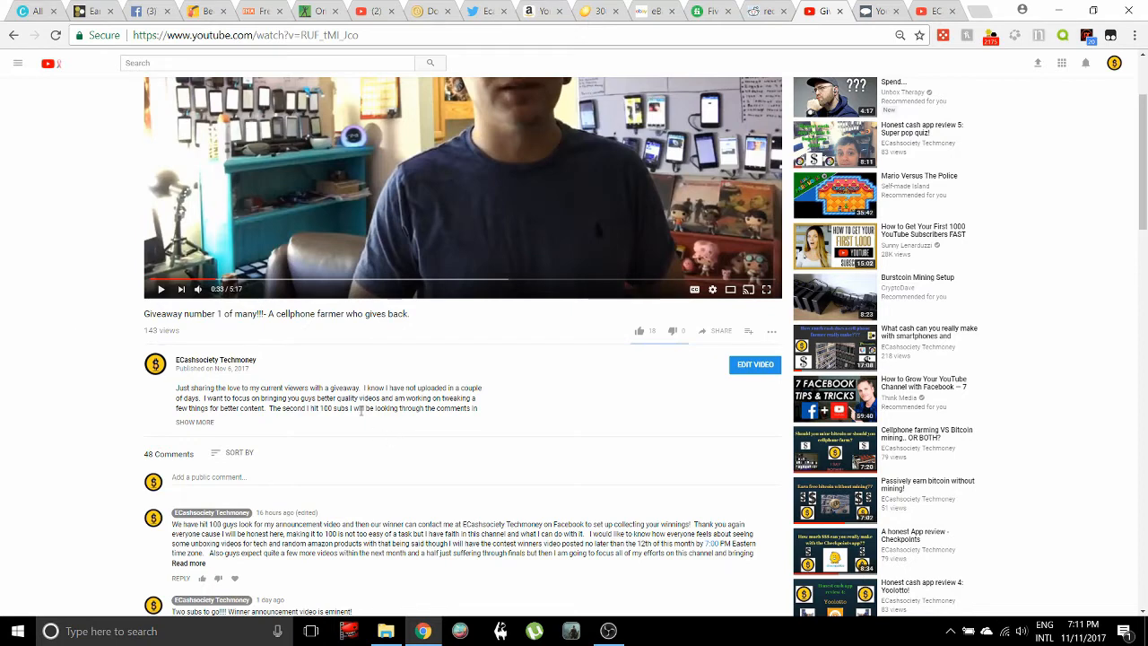
mouse_move(315, 377)
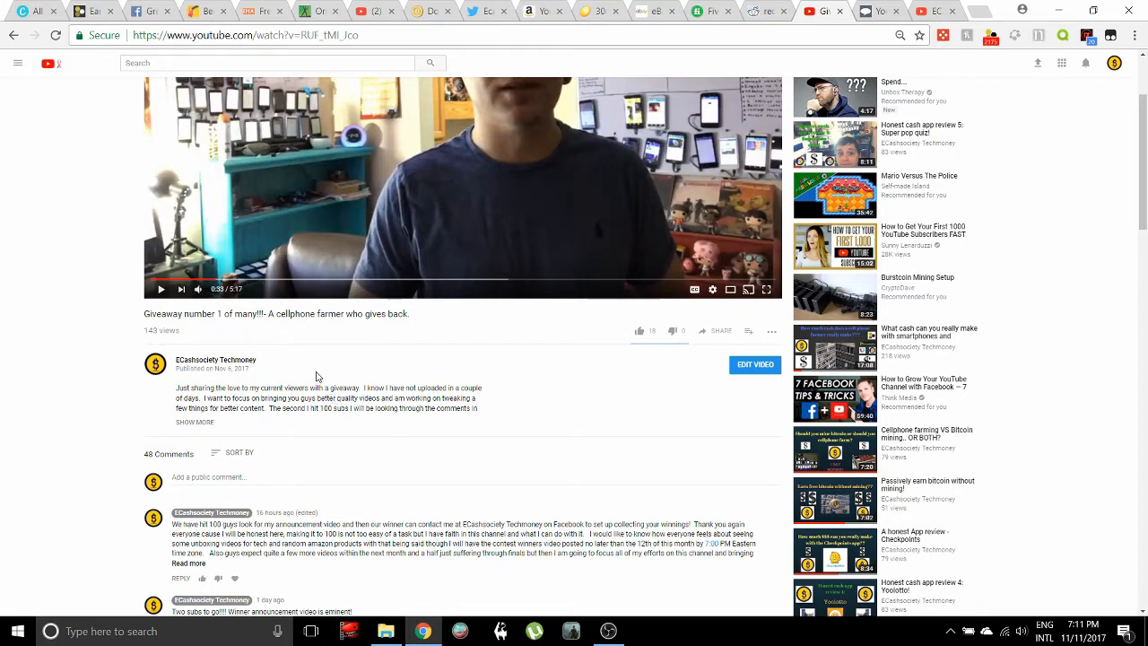
mouse_move(314, 357)
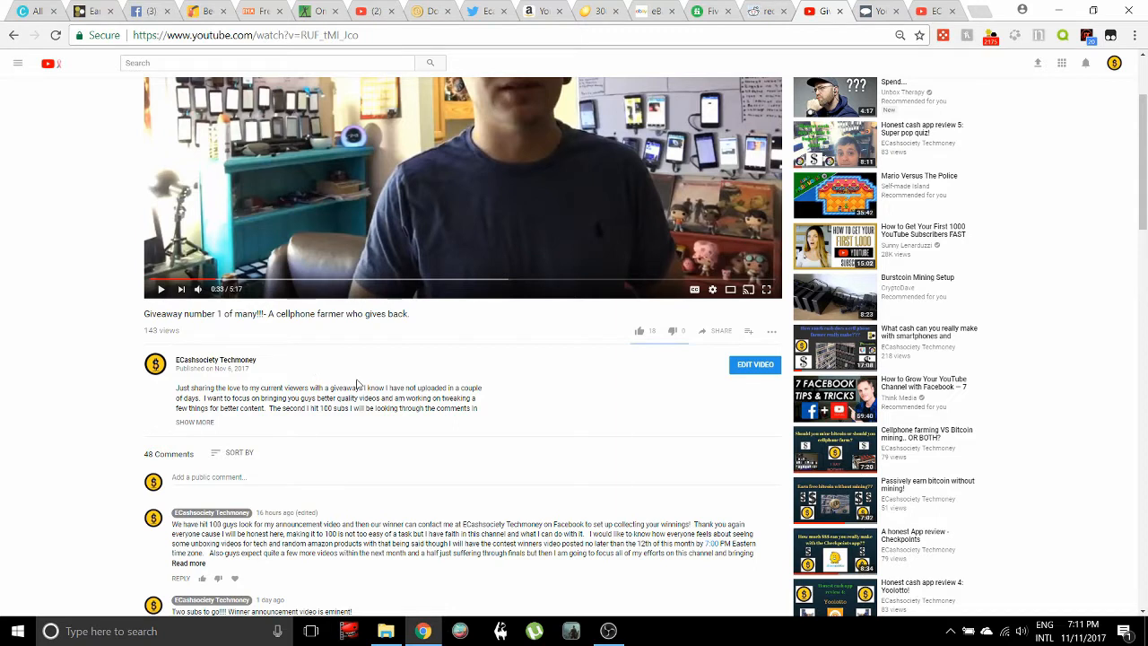
mouse_move(350, 375)
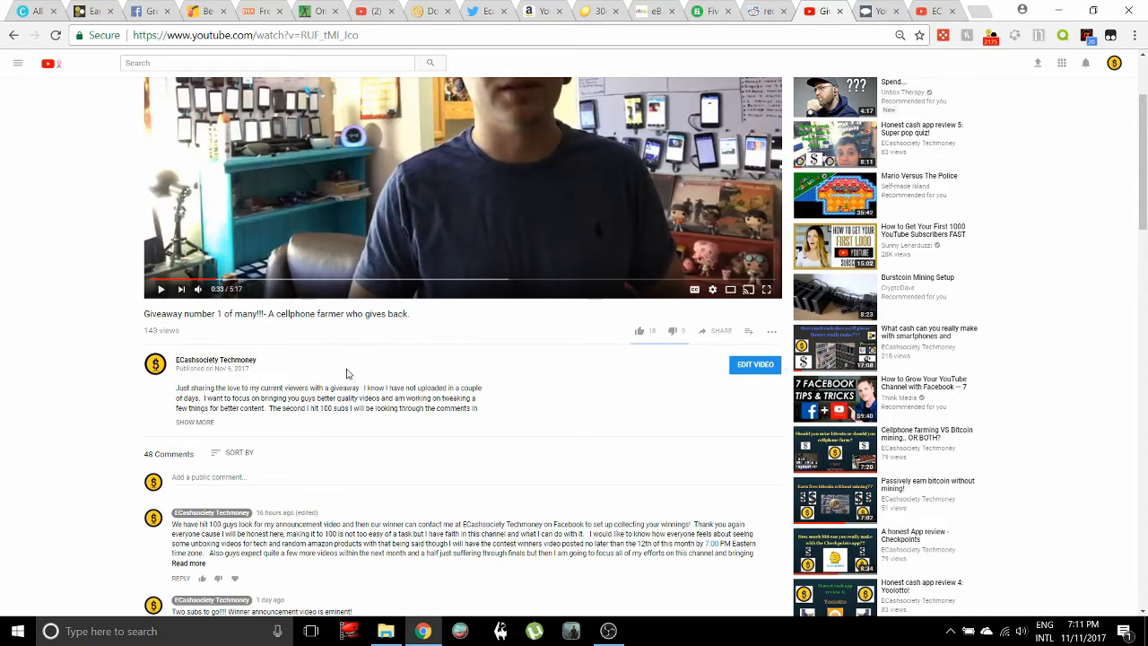
mouse_move(332, 376)
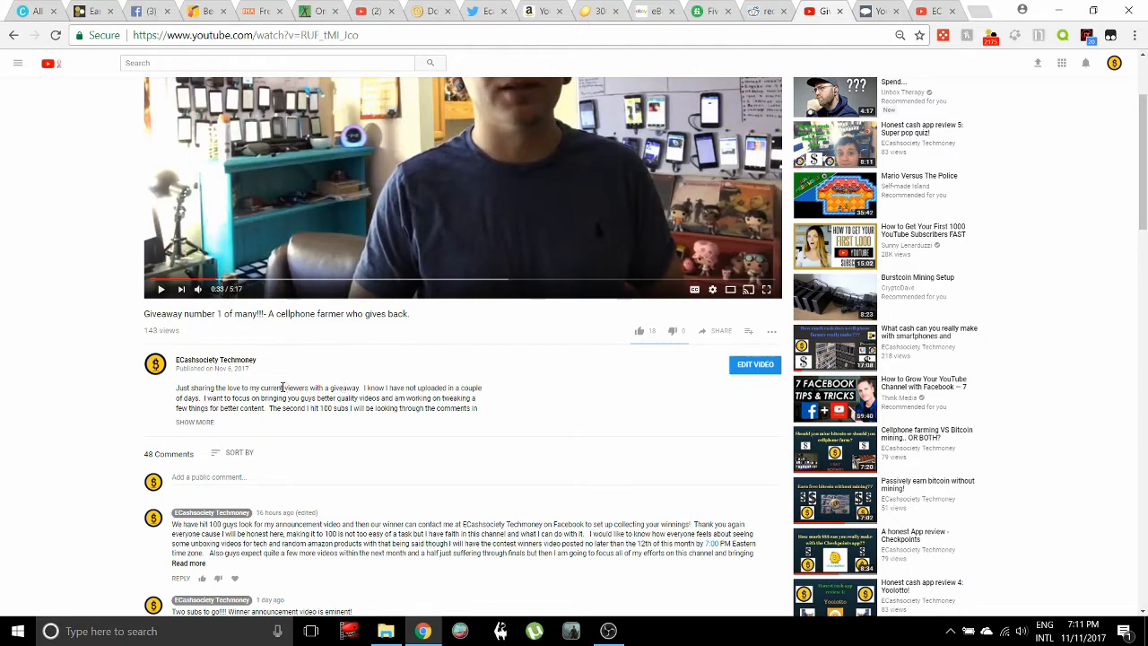
mouse_move(727, 25)
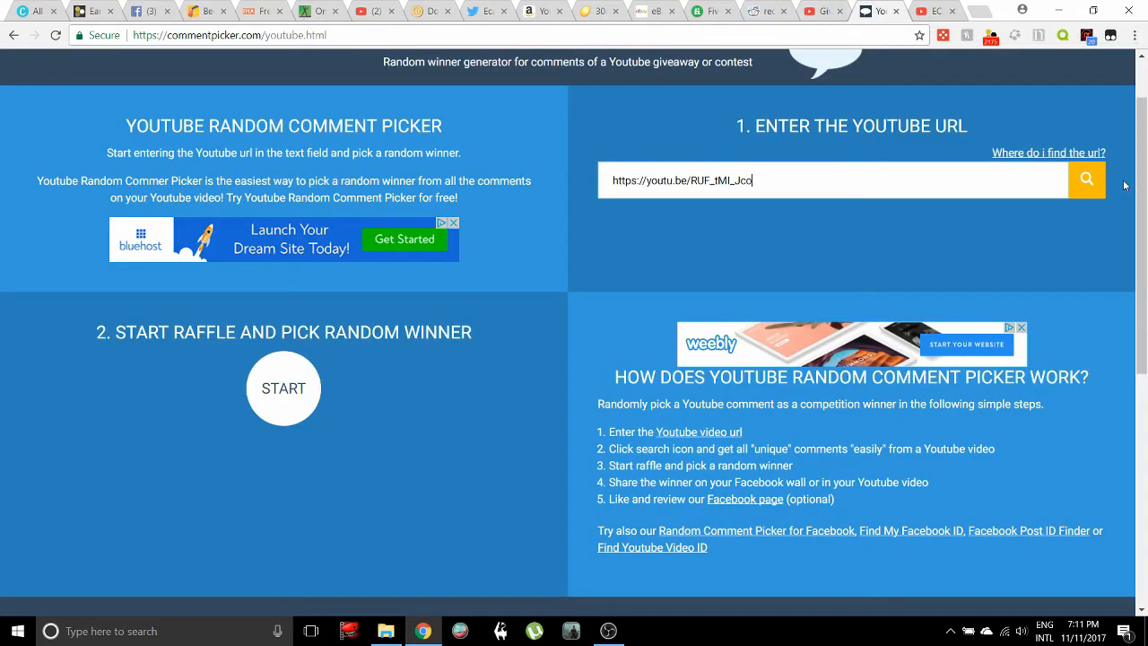
mouse_move(383, 350)
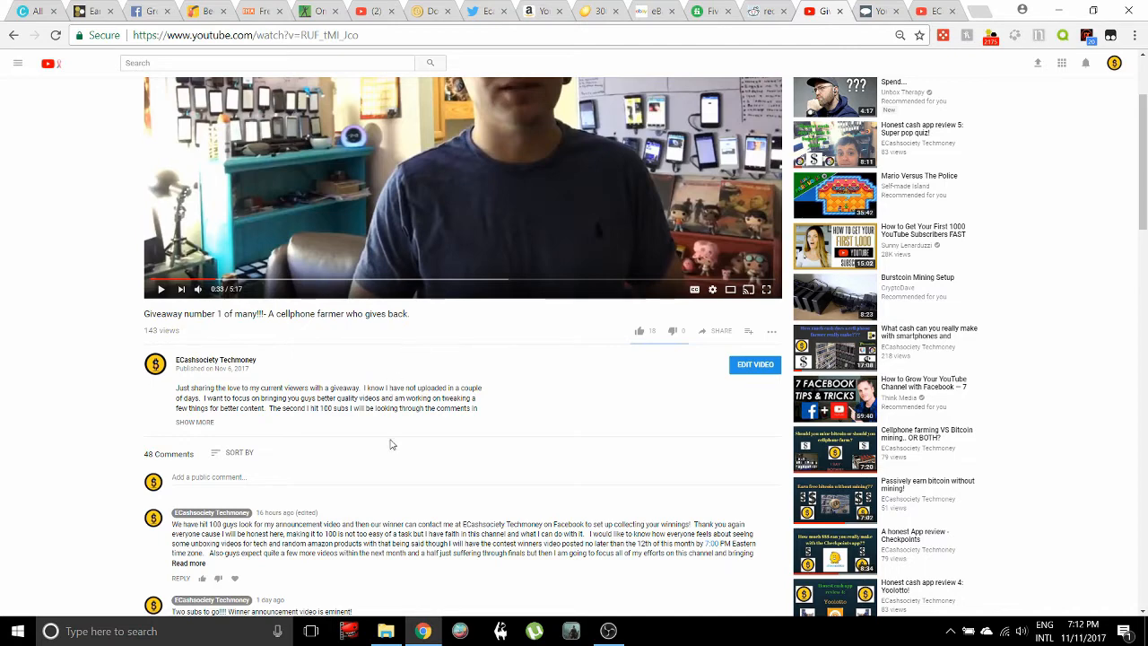
mouse_move(341, 423)
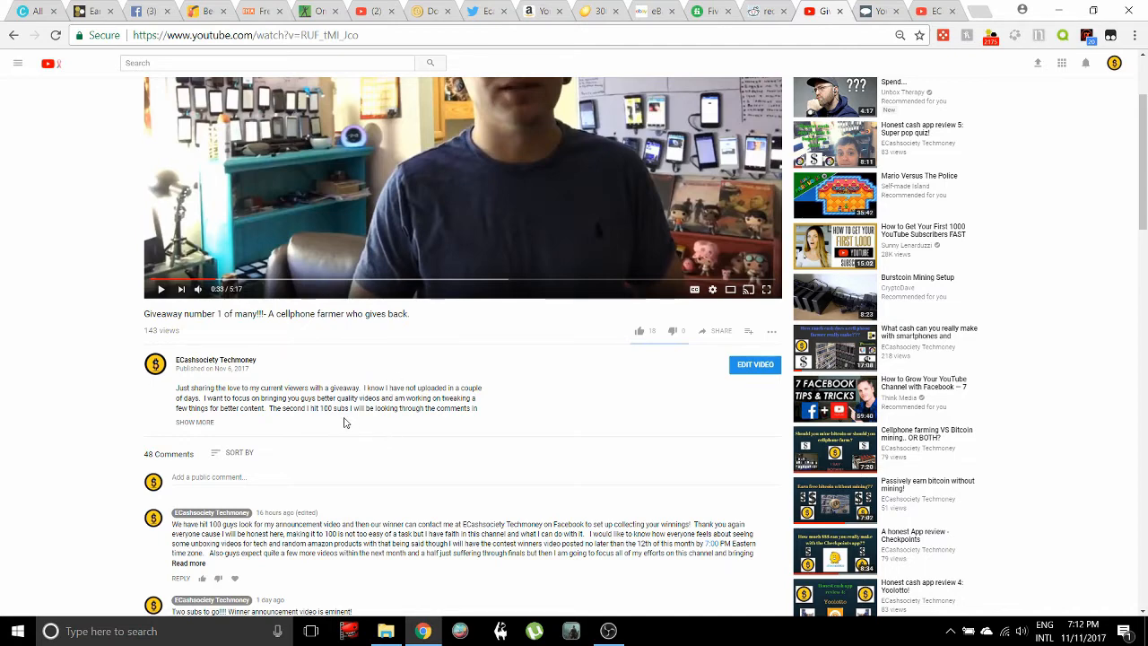
mouse_move(345, 421)
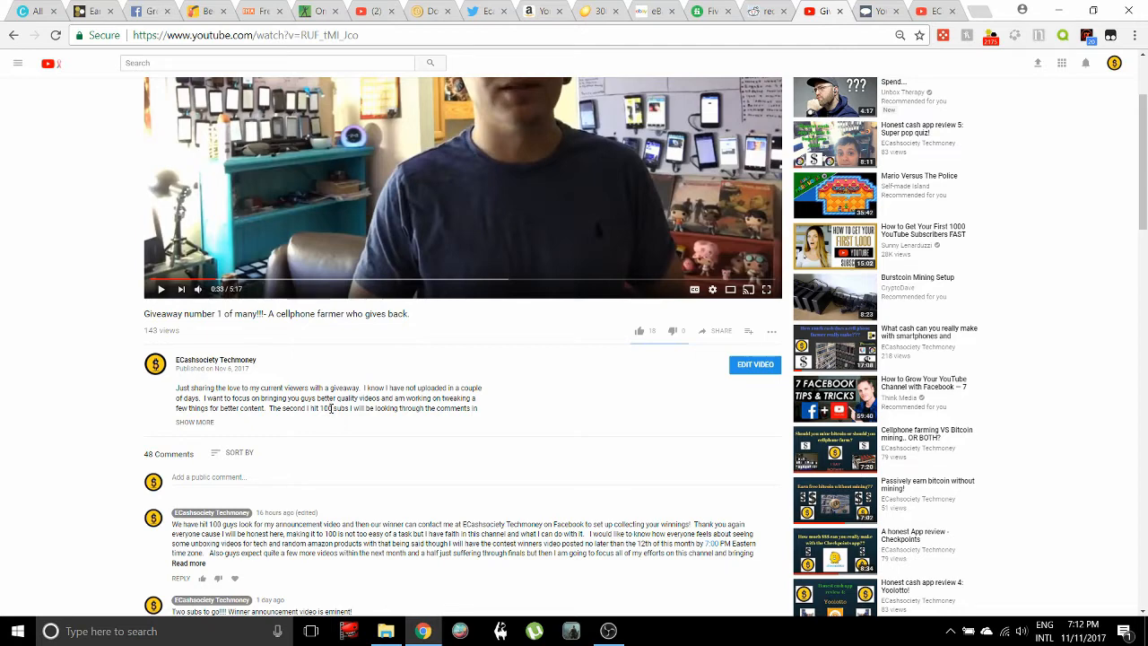
mouse_move(322, 424)
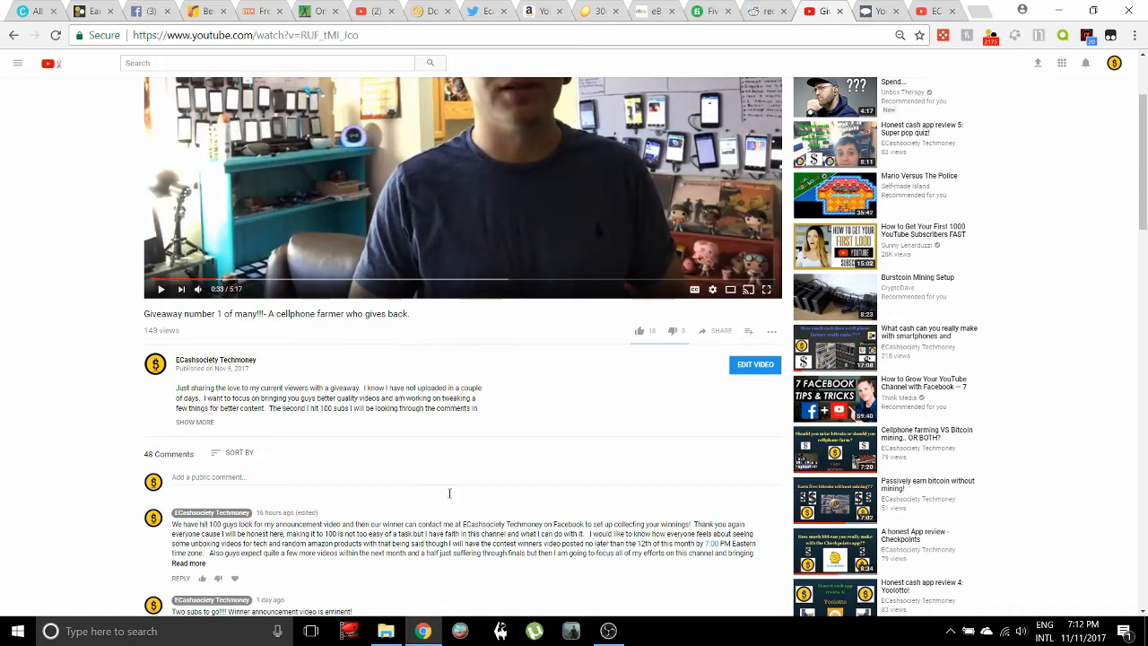
mouse_move(513, 507)
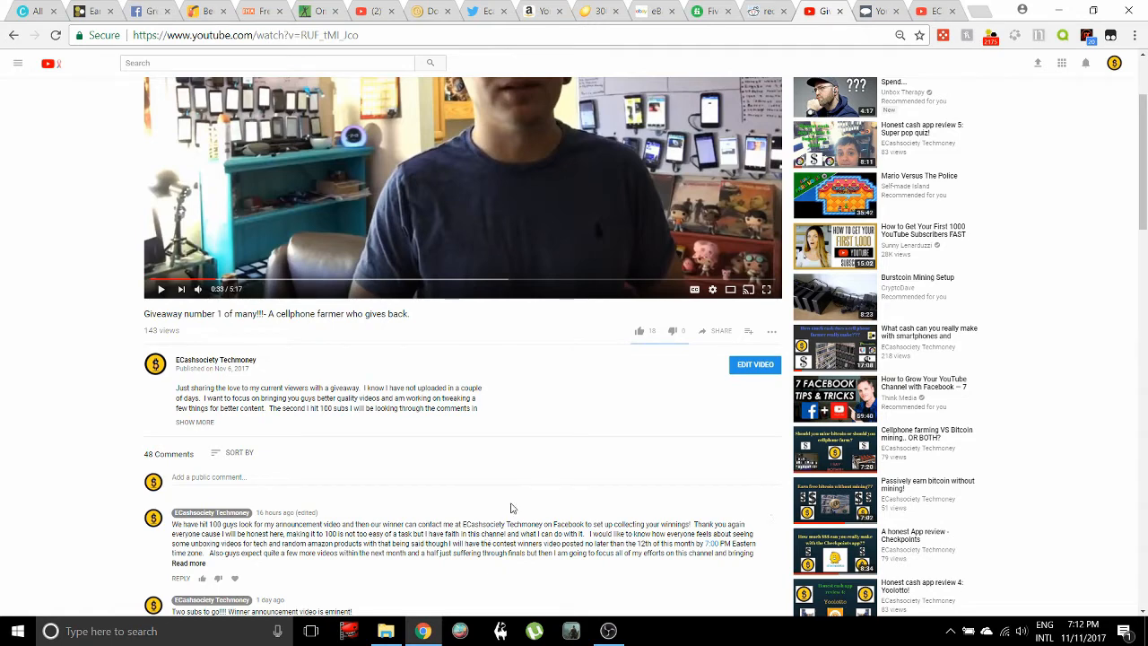
mouse_move(500, 470)
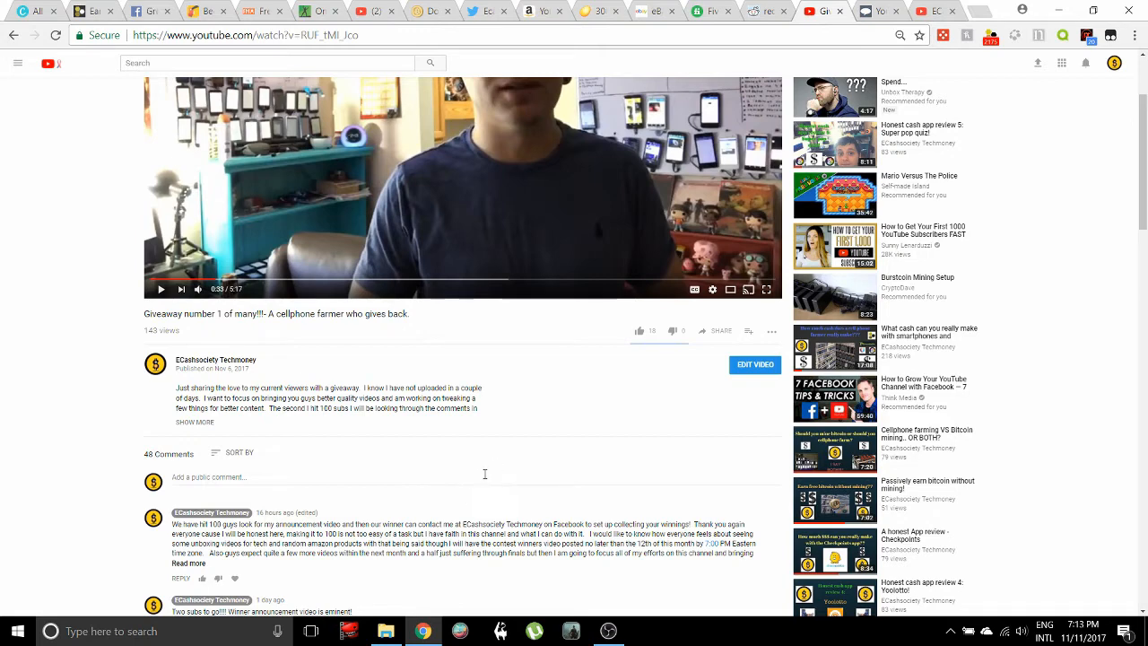
mouse_move(477, 475)
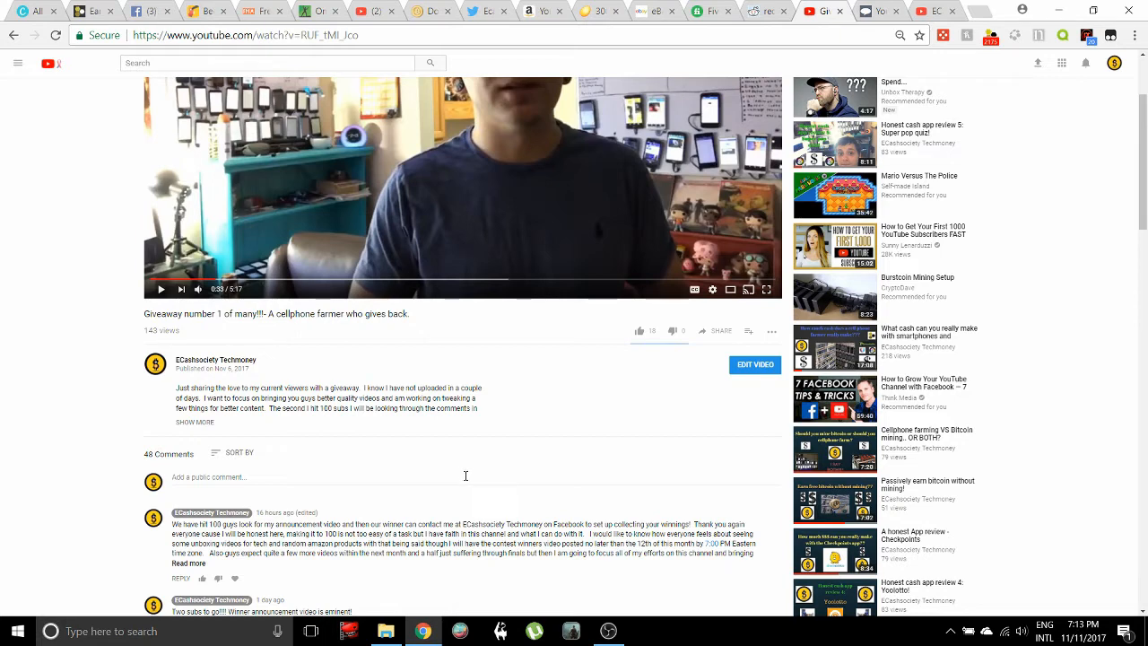
mouse_move(440, 478)
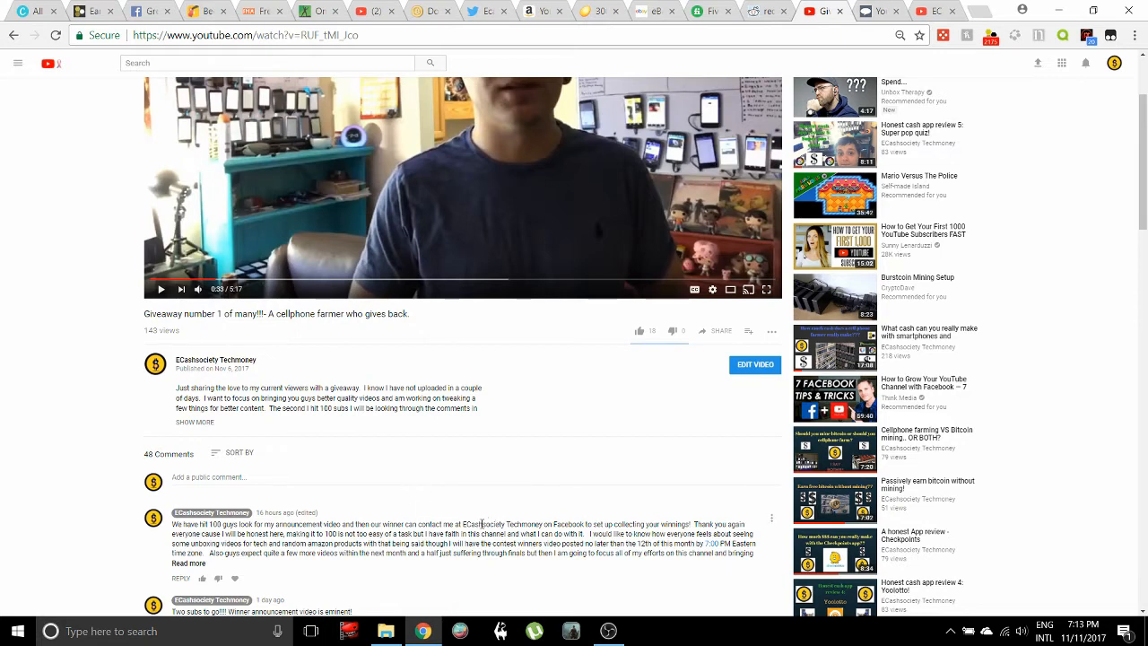
- Scroll into the giveaway video's comments to read individual viewer comments
scroll("down", 3)
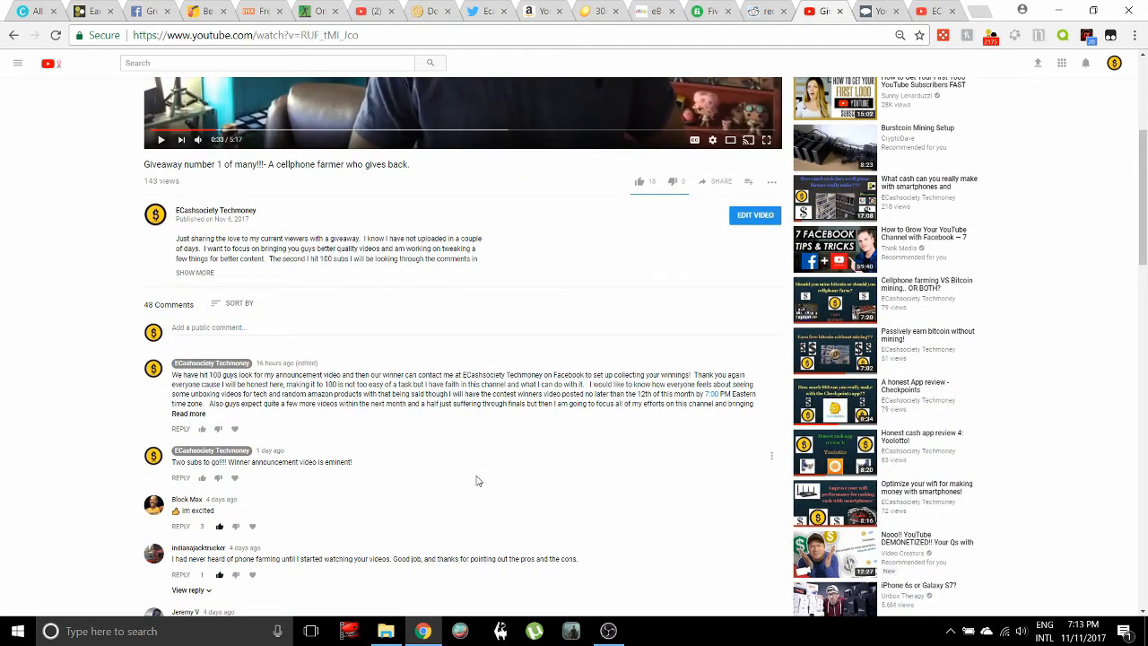
mouse_move(510, 423)
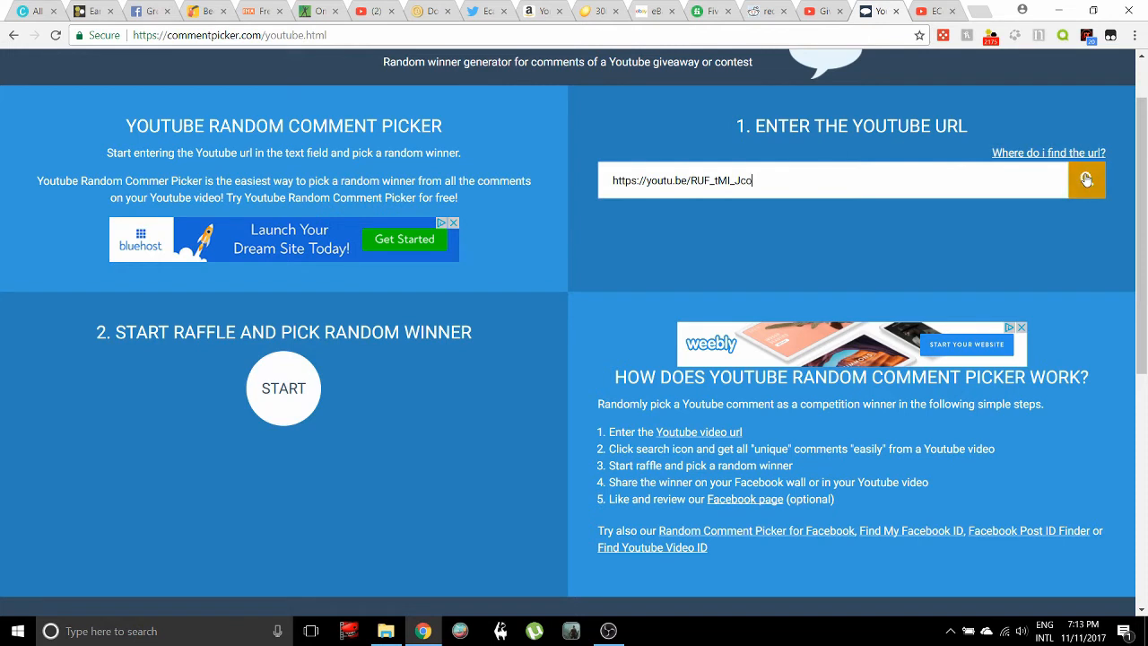
- Fetch the 25 unique commenters from the video link and draw the winner, Magic Corner
left_click(1087, 179)
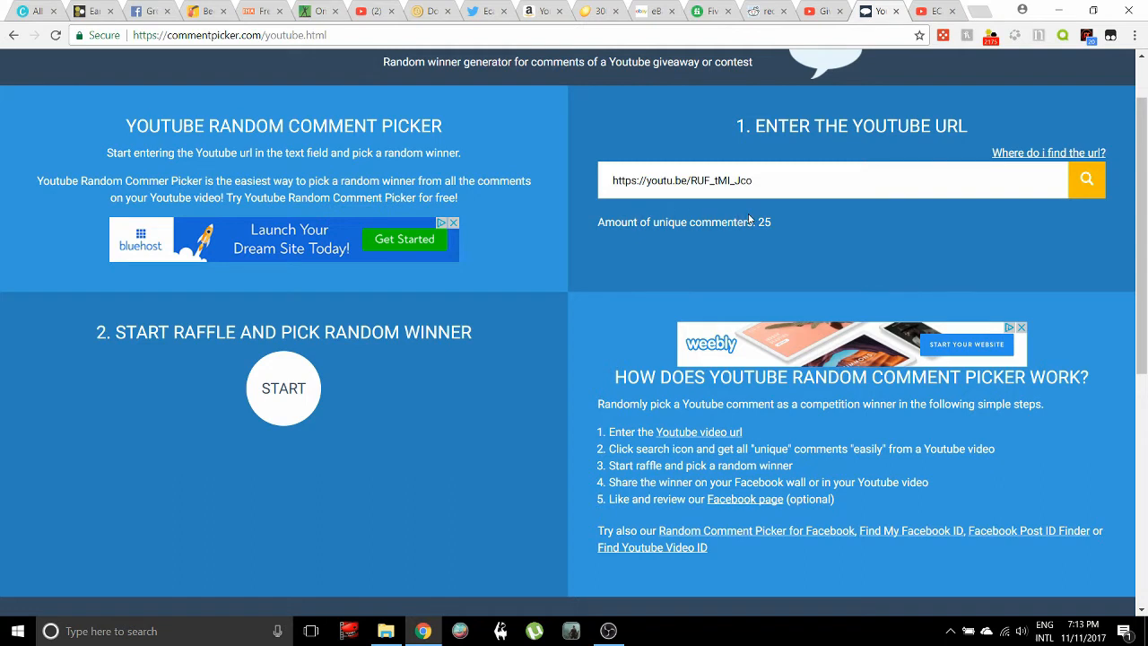
mouse_move(295, 371)
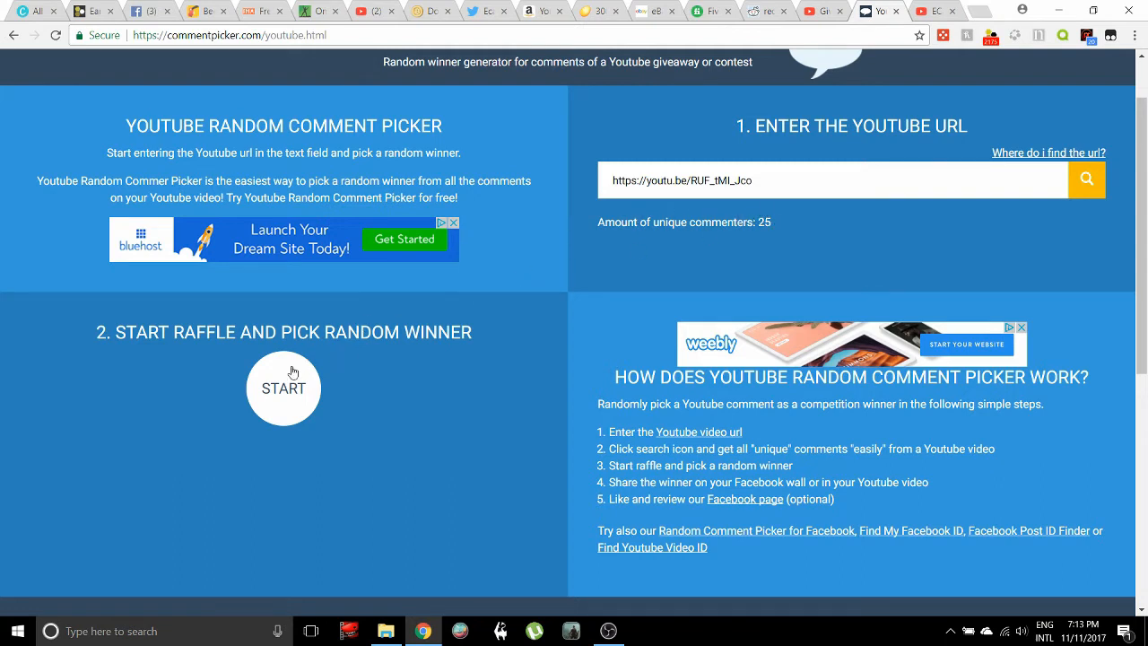
left_click(283, 387)
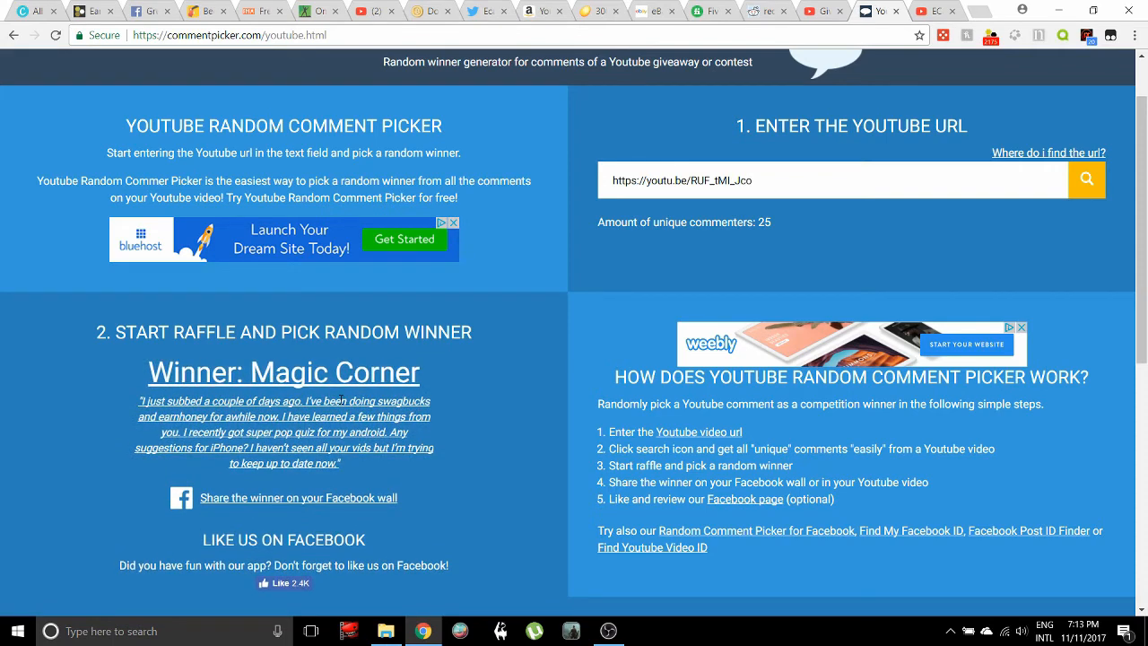
mouse_move(432, 396)
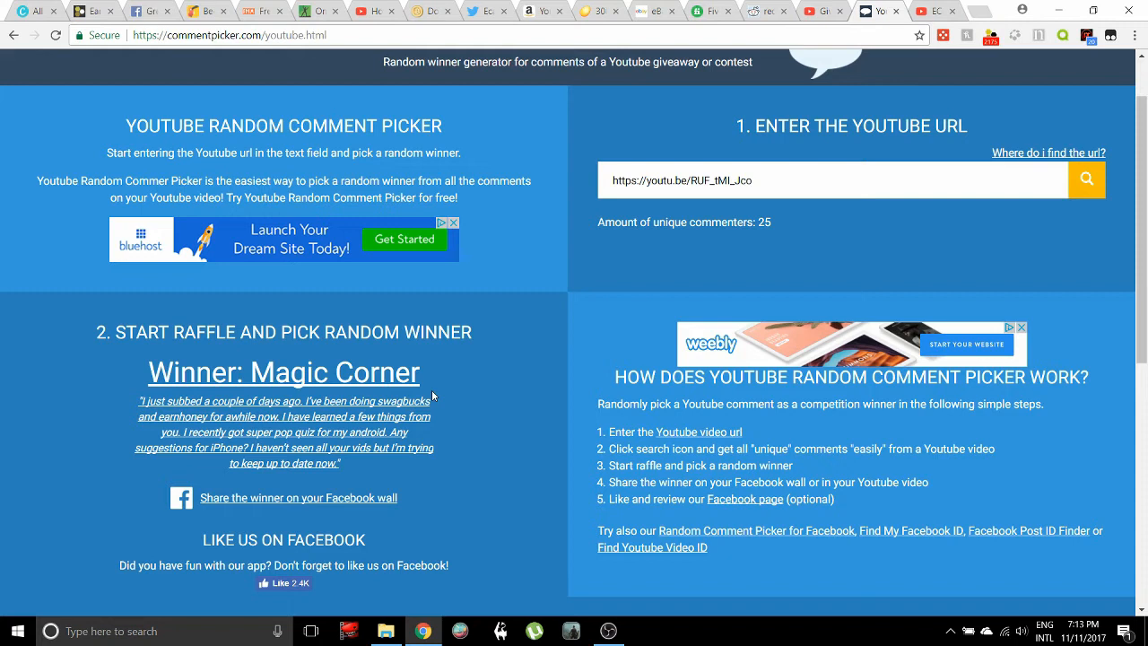
mouse_move(323, 430)
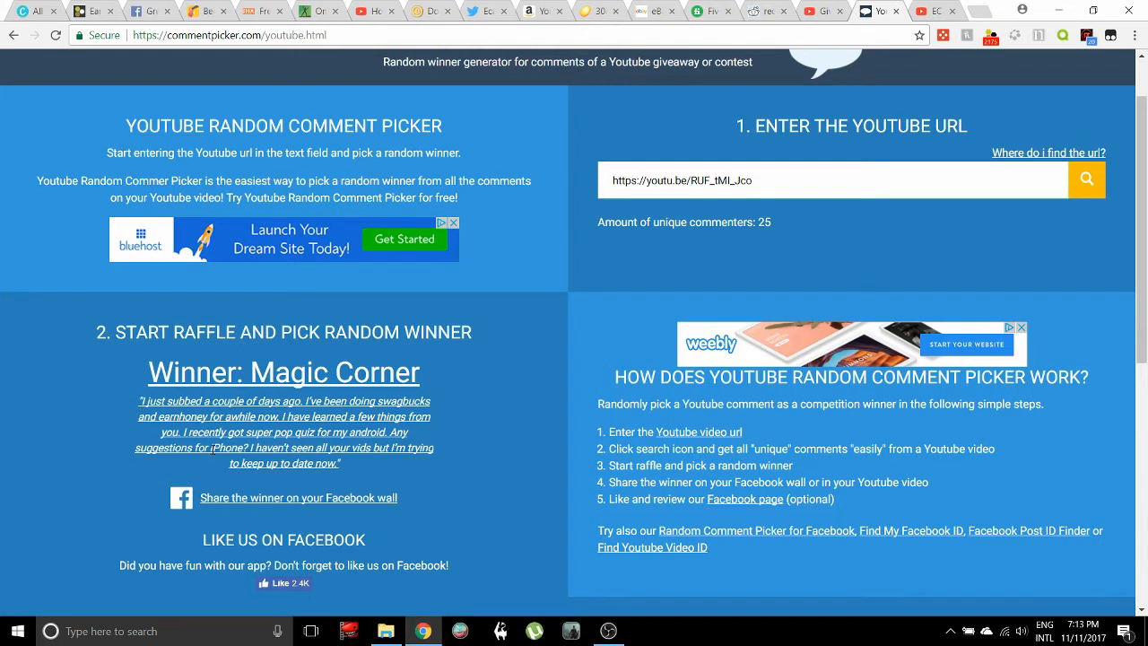
mouse_move(487, 412)
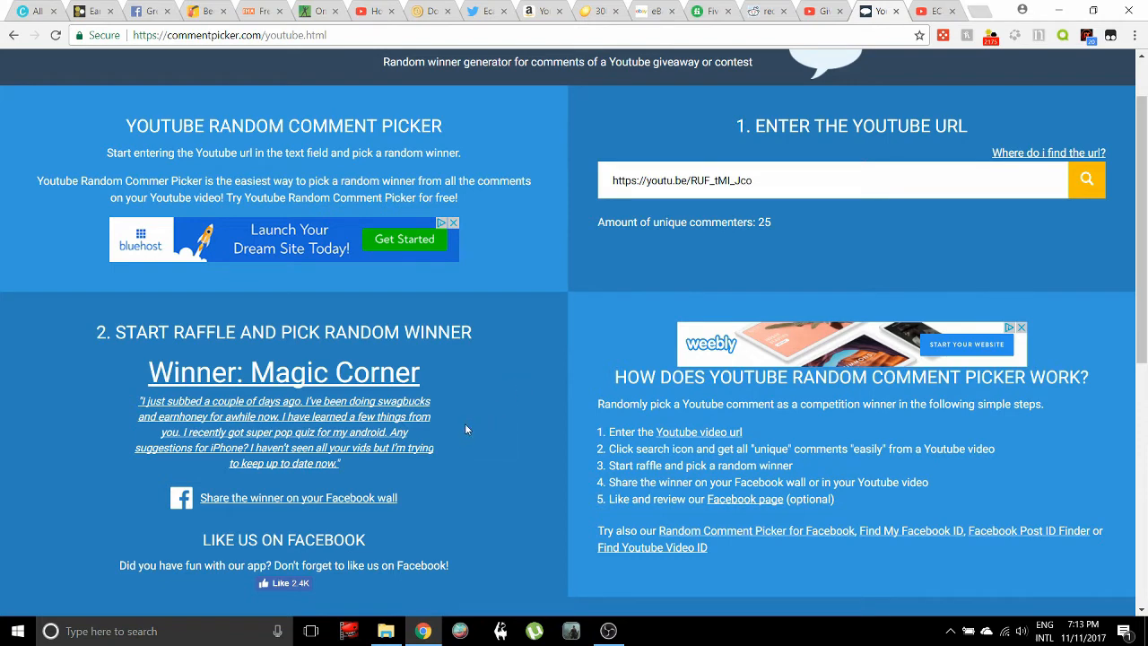
mouse_move(459, 411)
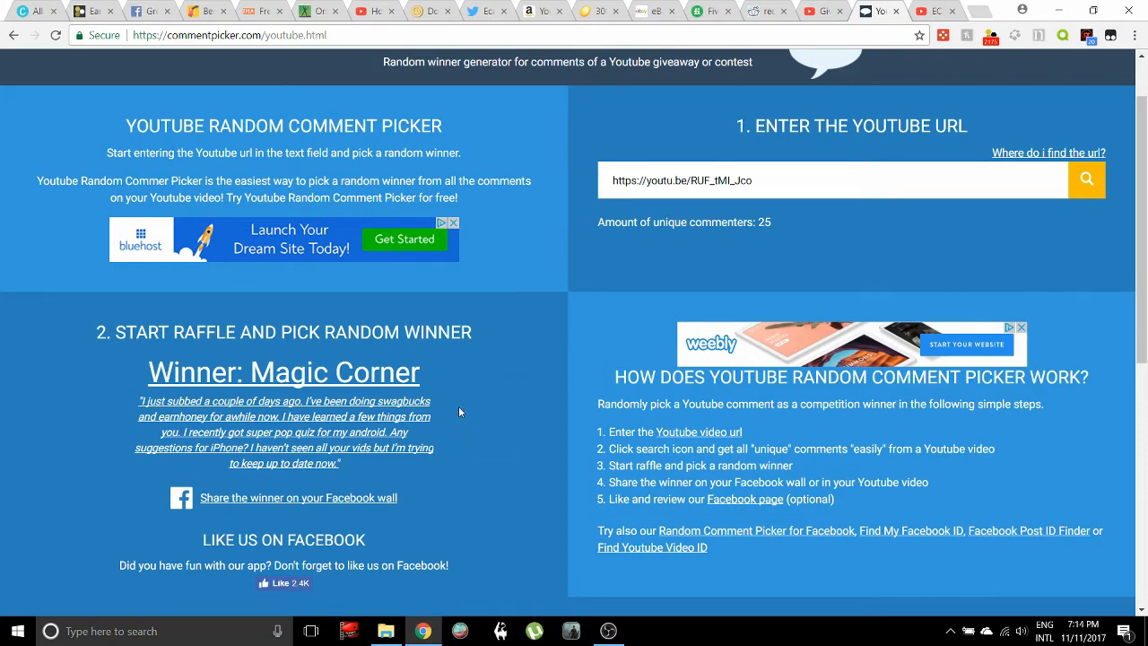
- Scroll the giveaway video page down to its description and comments
scroll("down", 3)
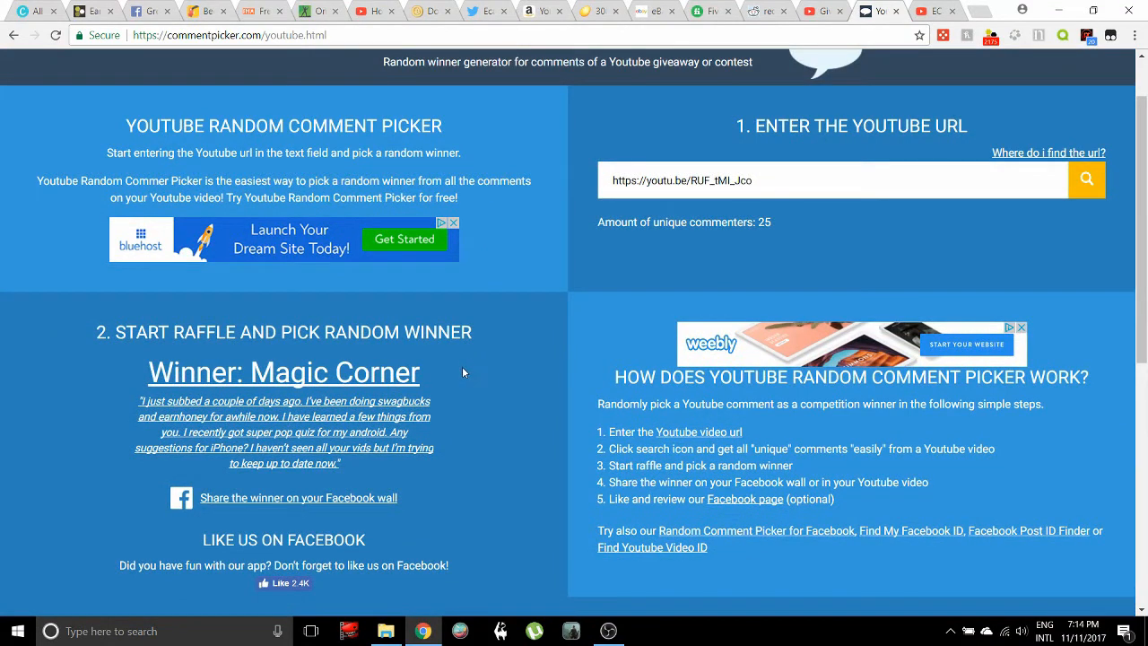
mouse_move(441, 377)
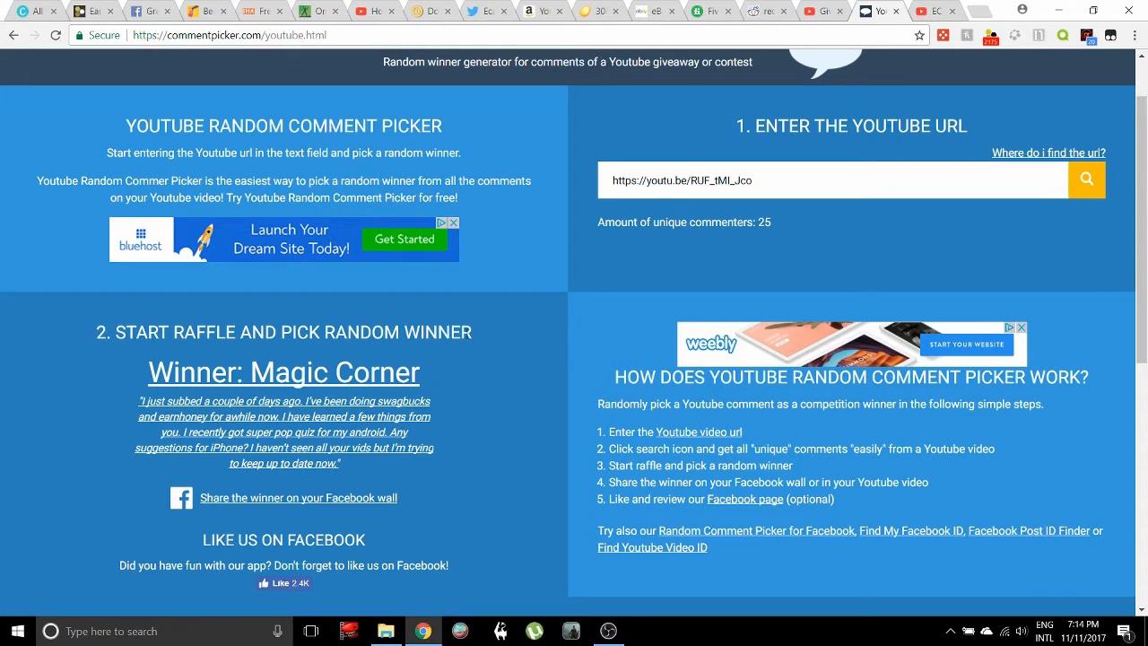
mouse_move(653, 11)
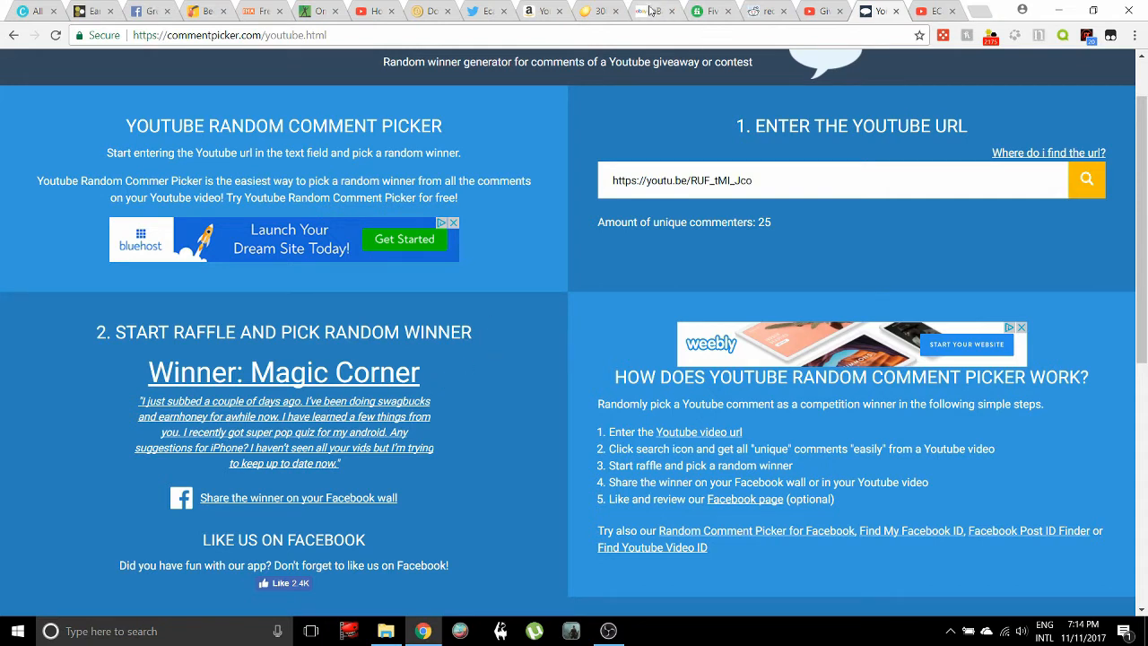
mouse_move(807, 7)
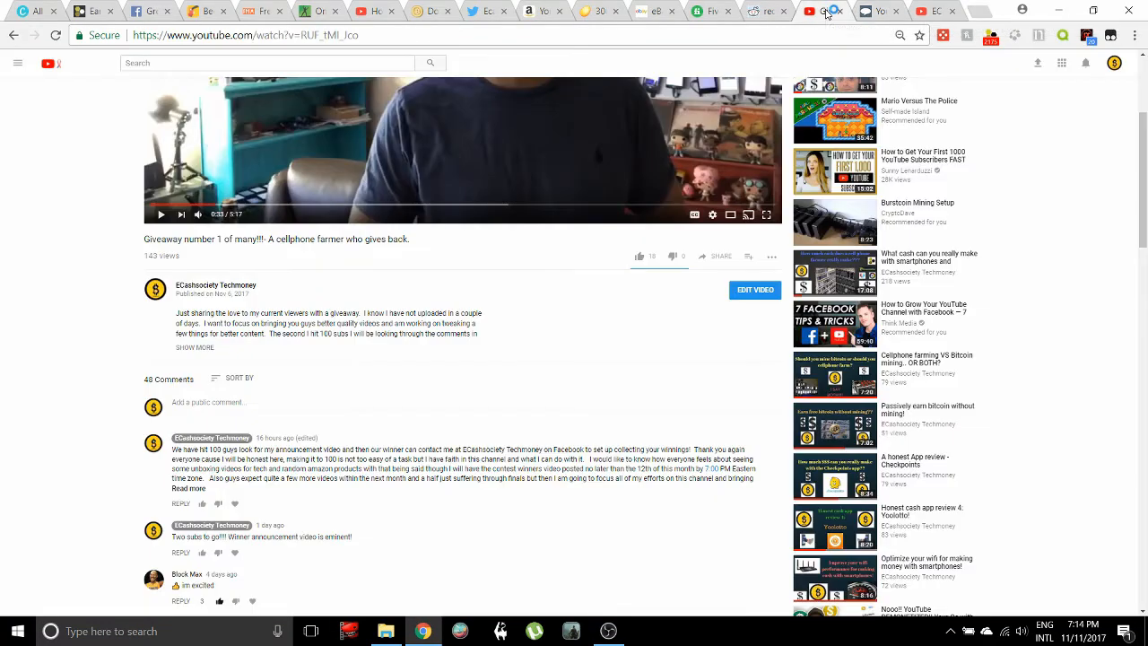
- Expand the 2 replies under Magic Corner's comment asking for iPhone app suggestions
scroll("down", 3)
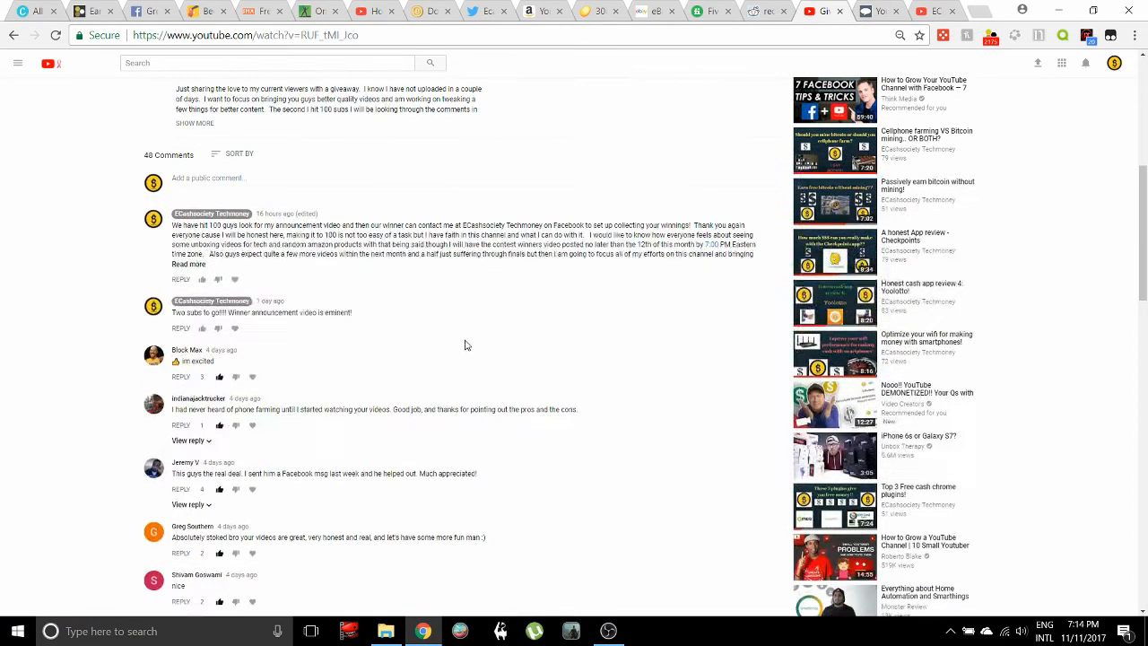
scroll("down", 3)
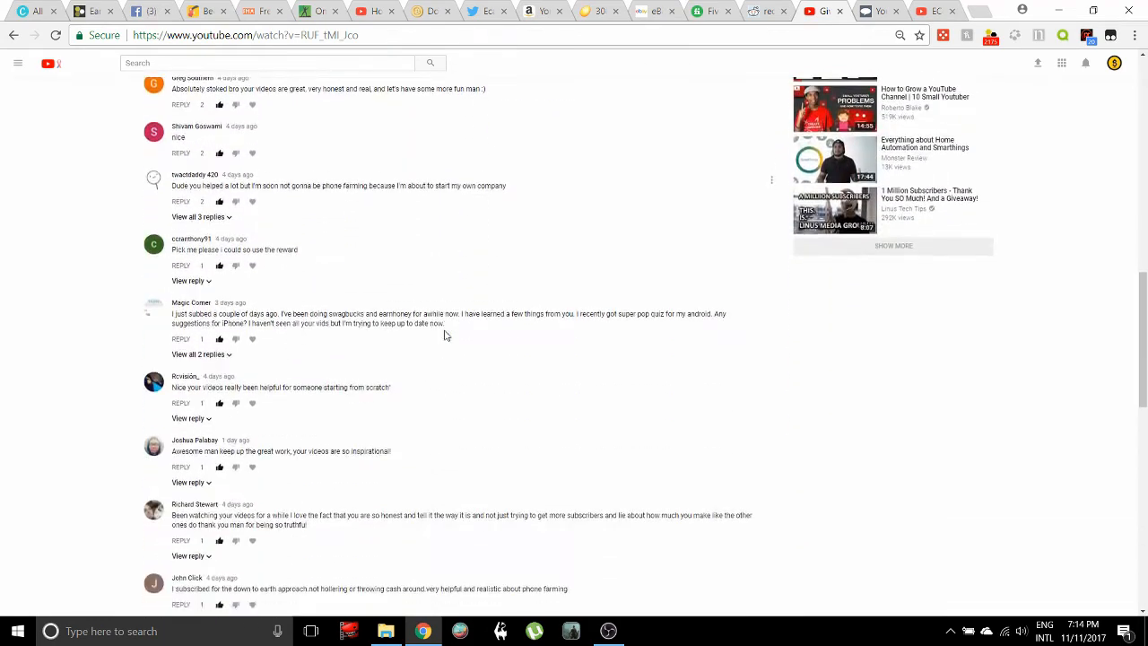
mouse_move(223, 368)
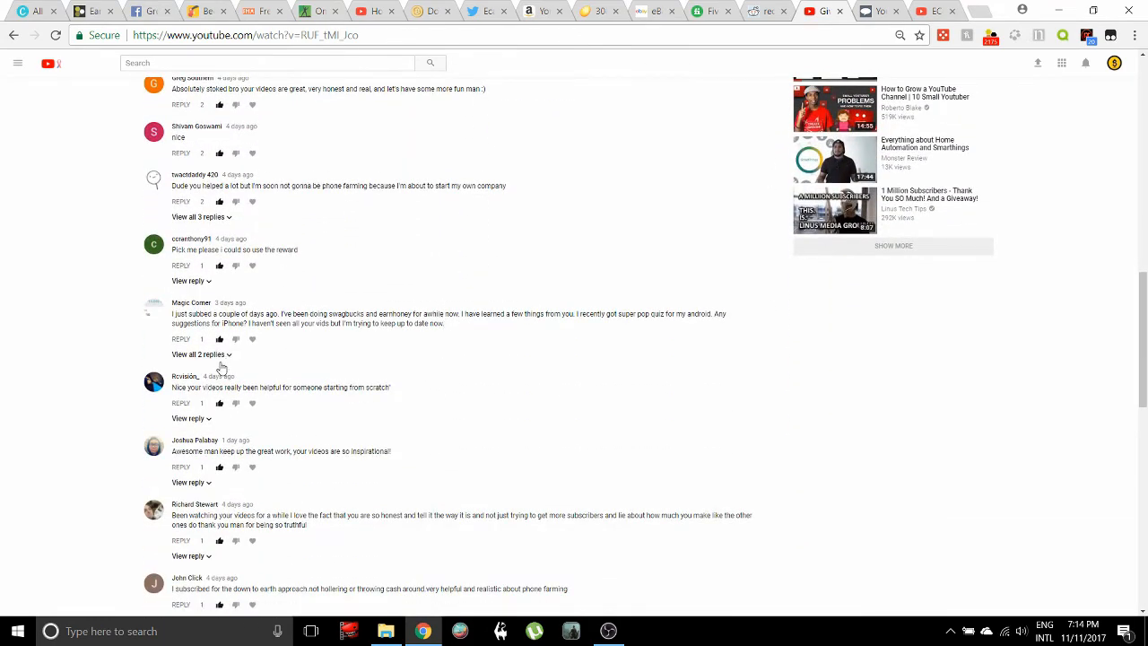
left_click(201, 355)
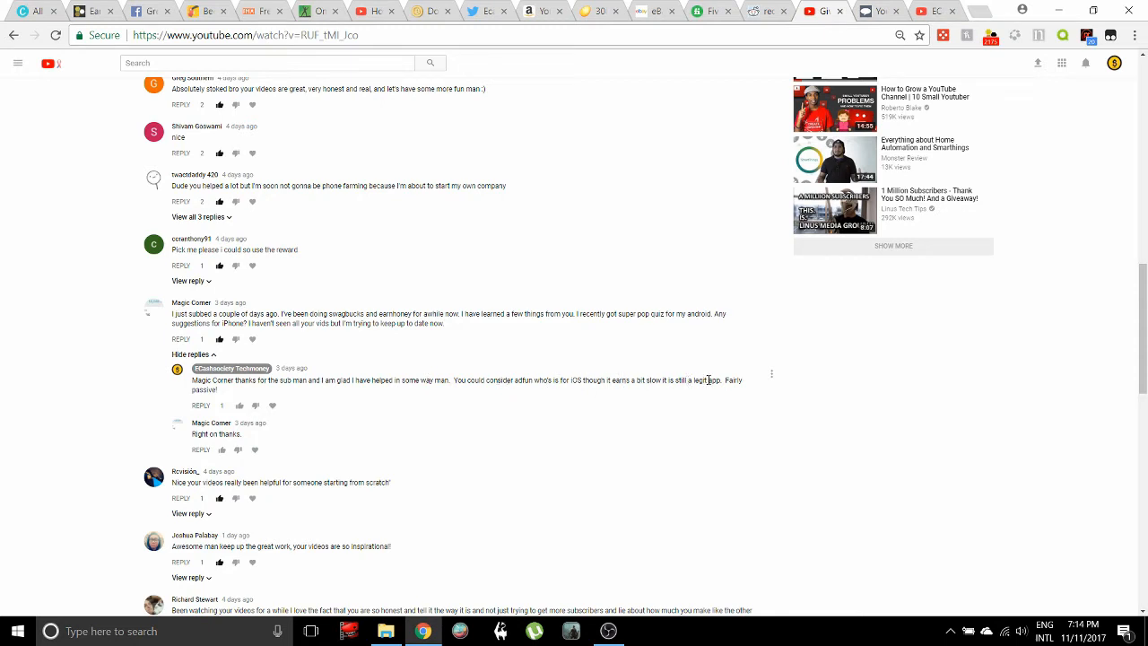
mouse_move(160, 415)
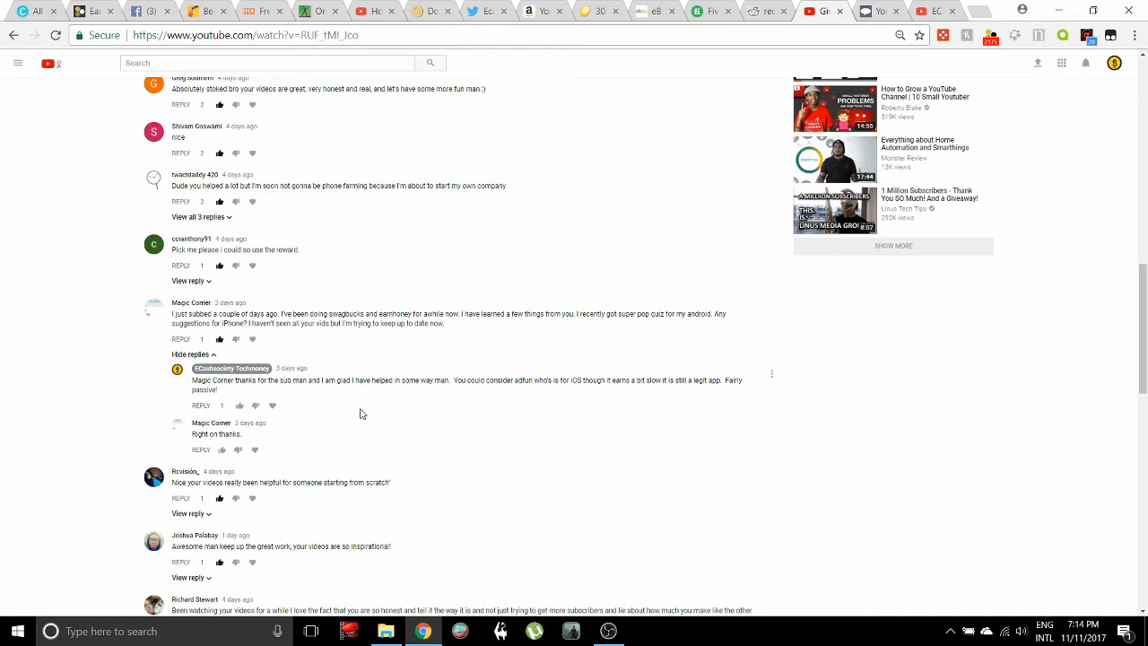
mouse_move(332, 410)
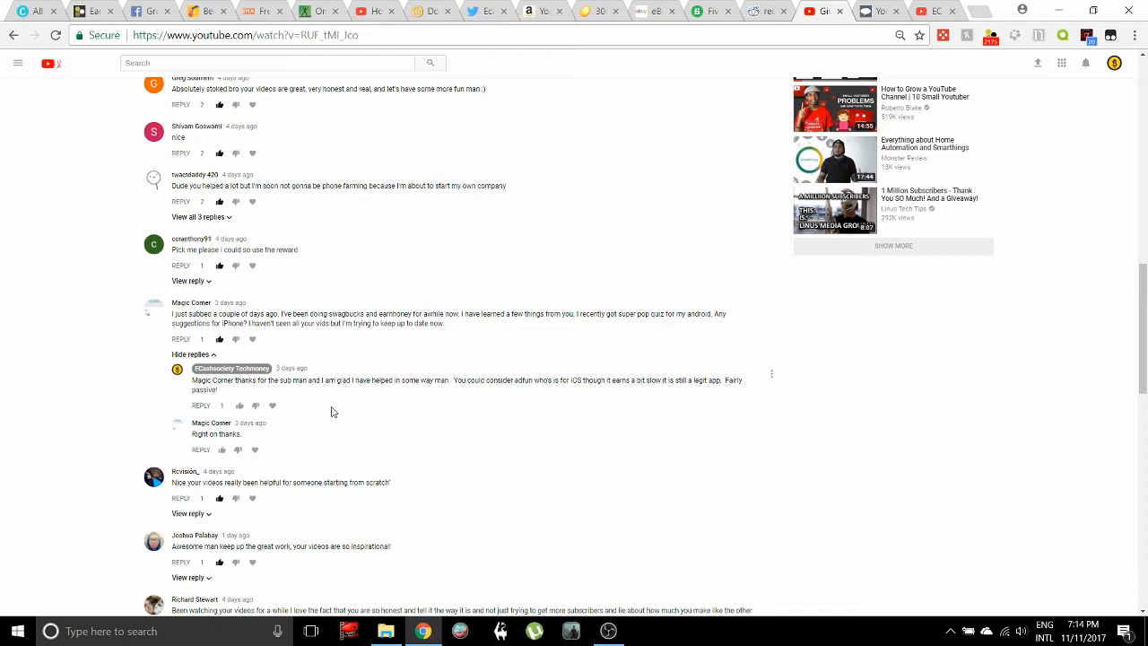
mouse_move(370, 407)
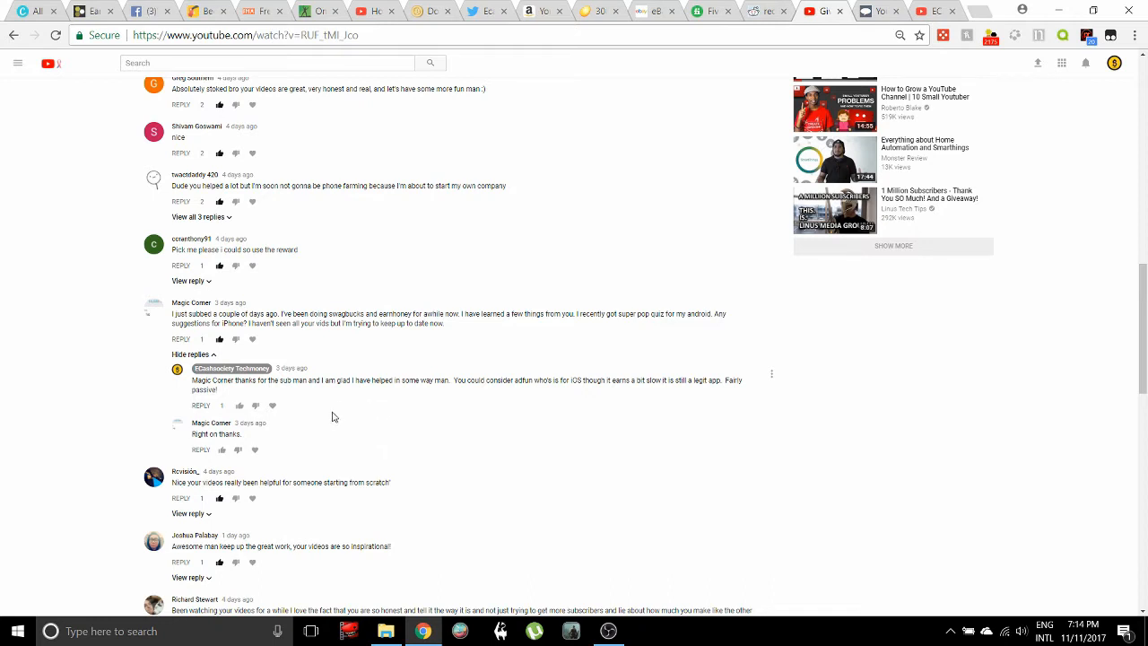
mouse_move(64, 412)
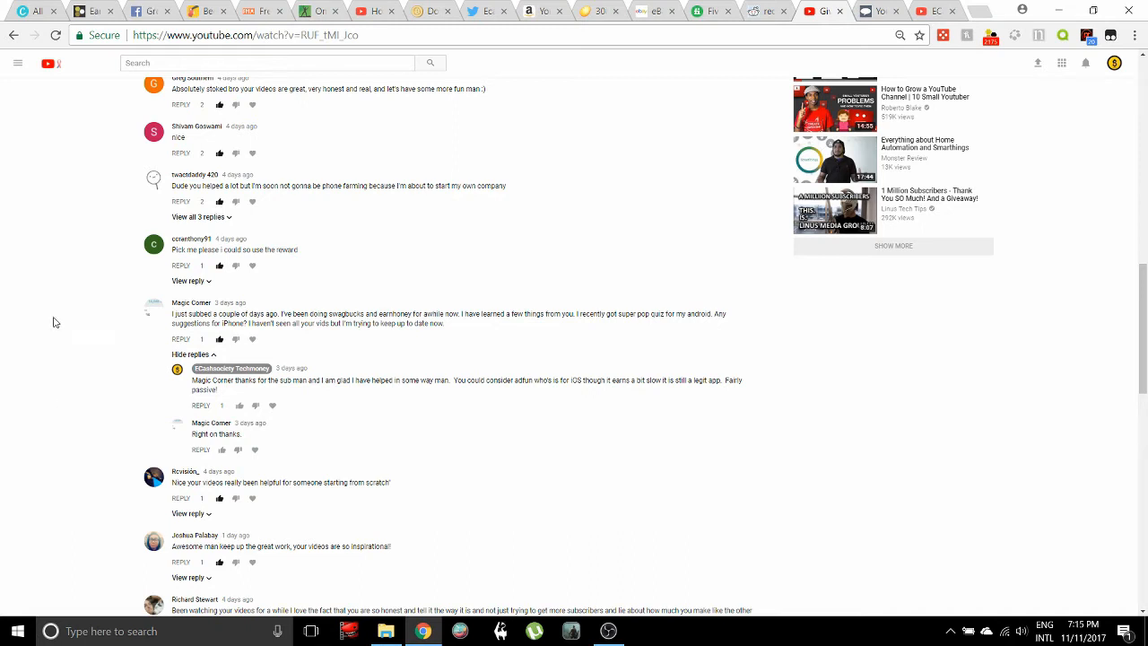
- Read the channel's answer and Magic Corner's thanks, then browse the remaining comments
scroll("down", 3)
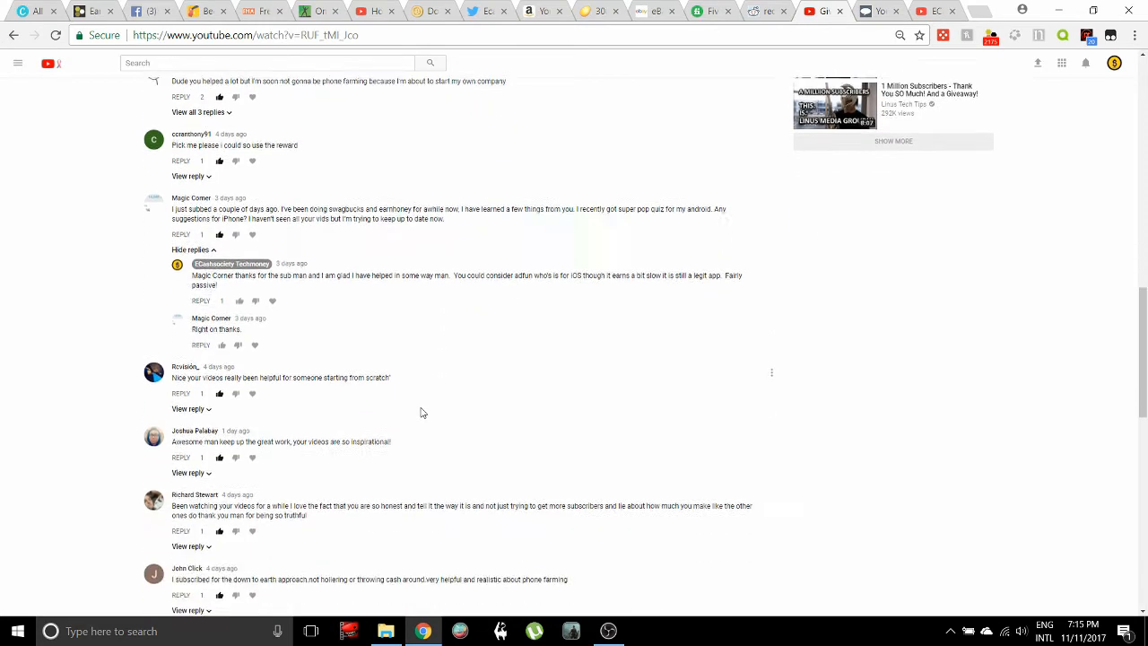
scroll("down", 3)
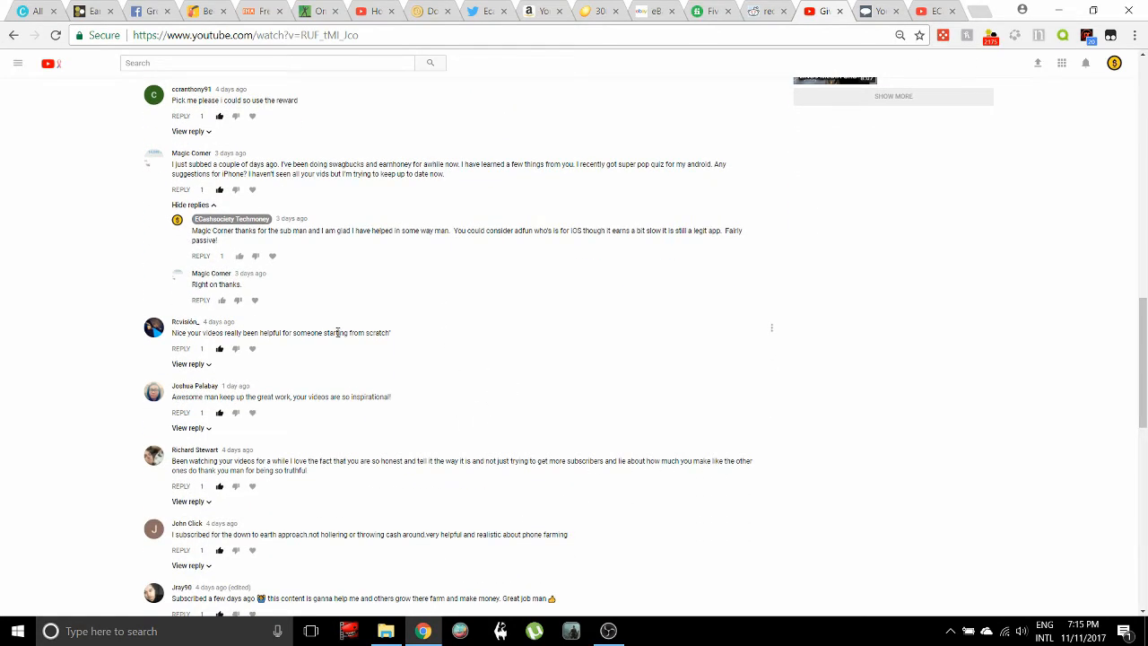
scroll("up", 3)
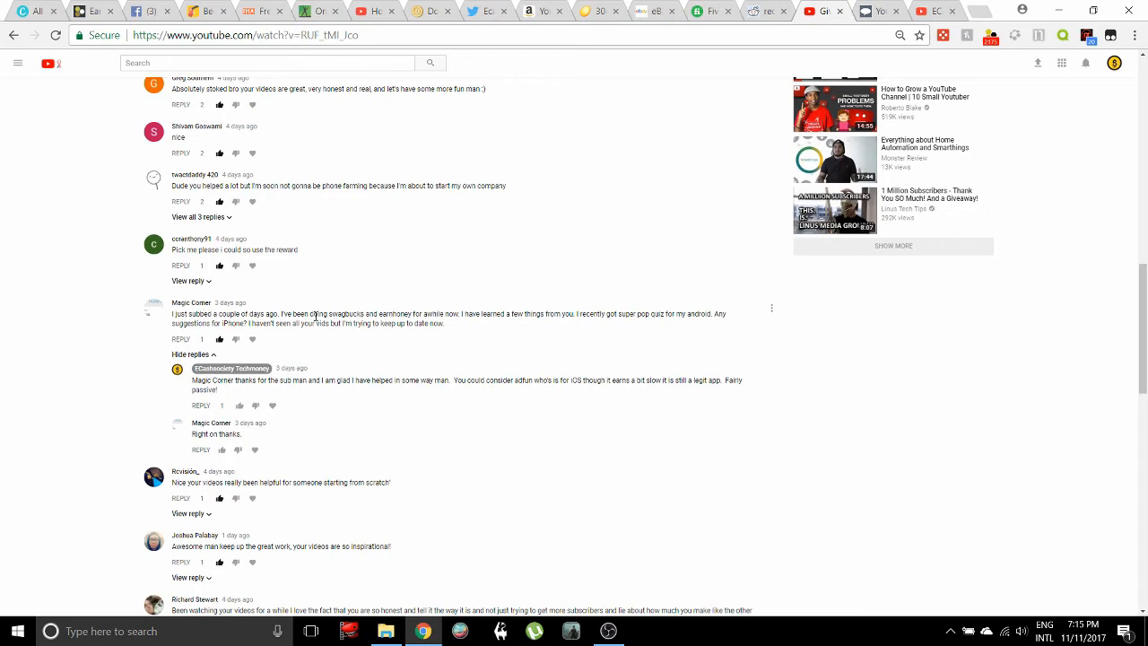
scroll("up", 3)
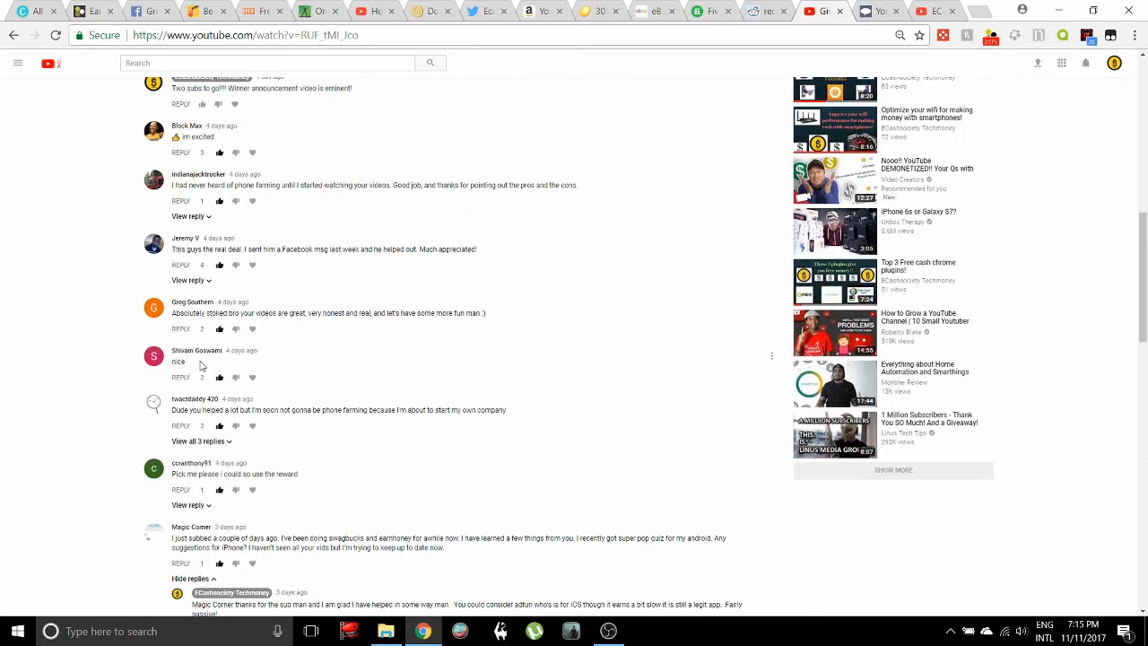
scroll("down", 3)
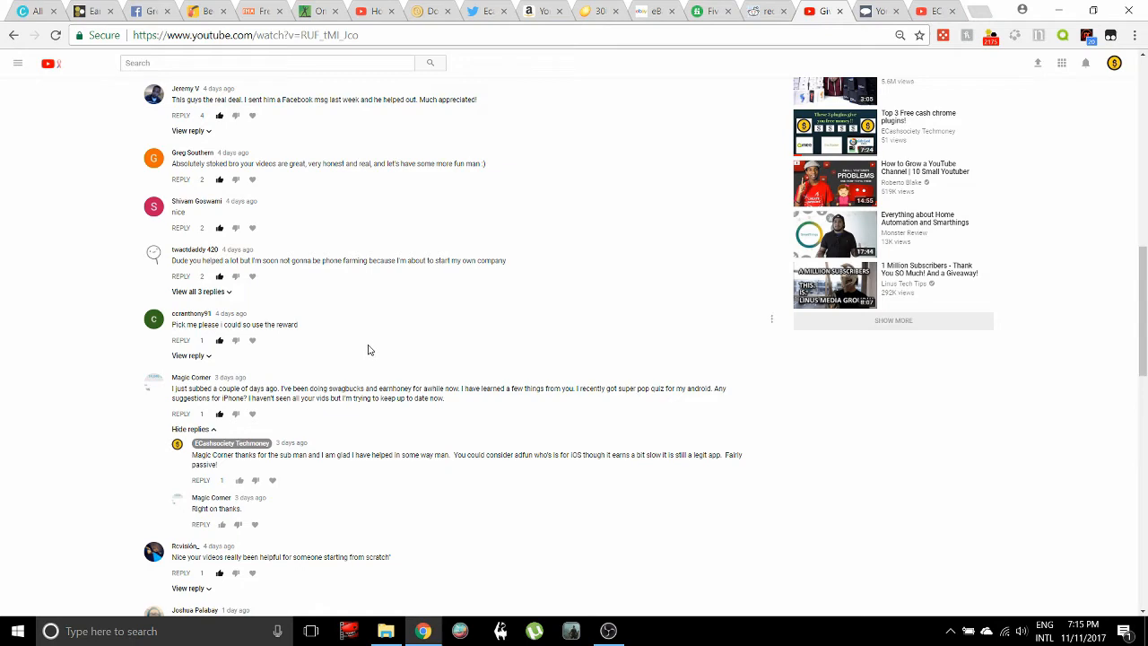
scroll("down", 3)
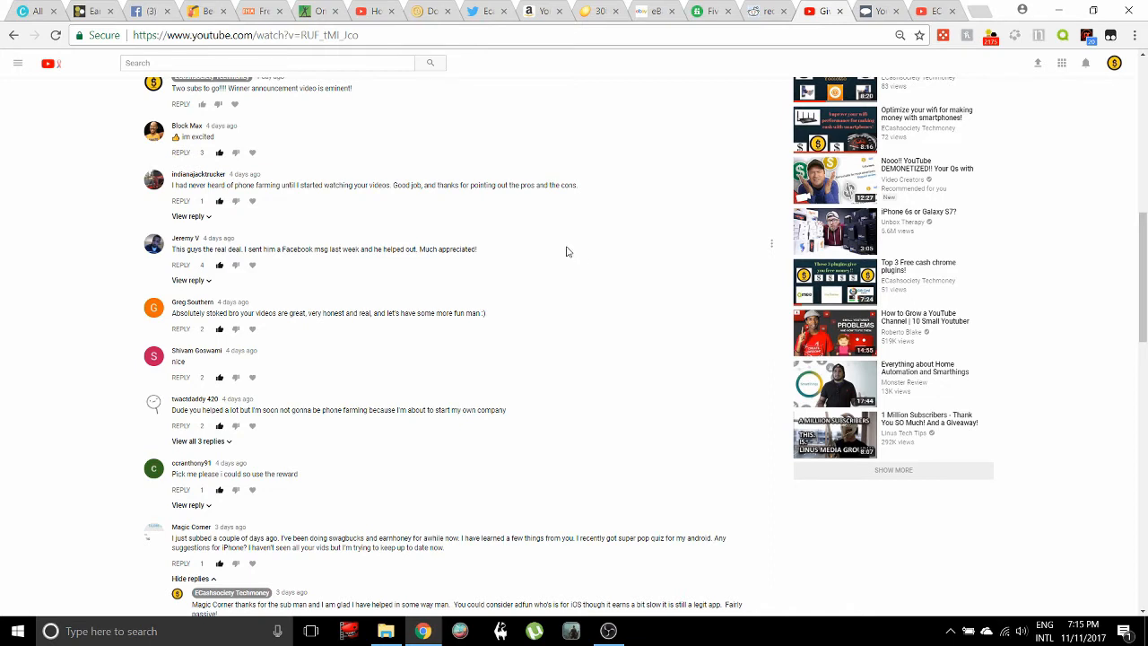
scroll("down", 3)
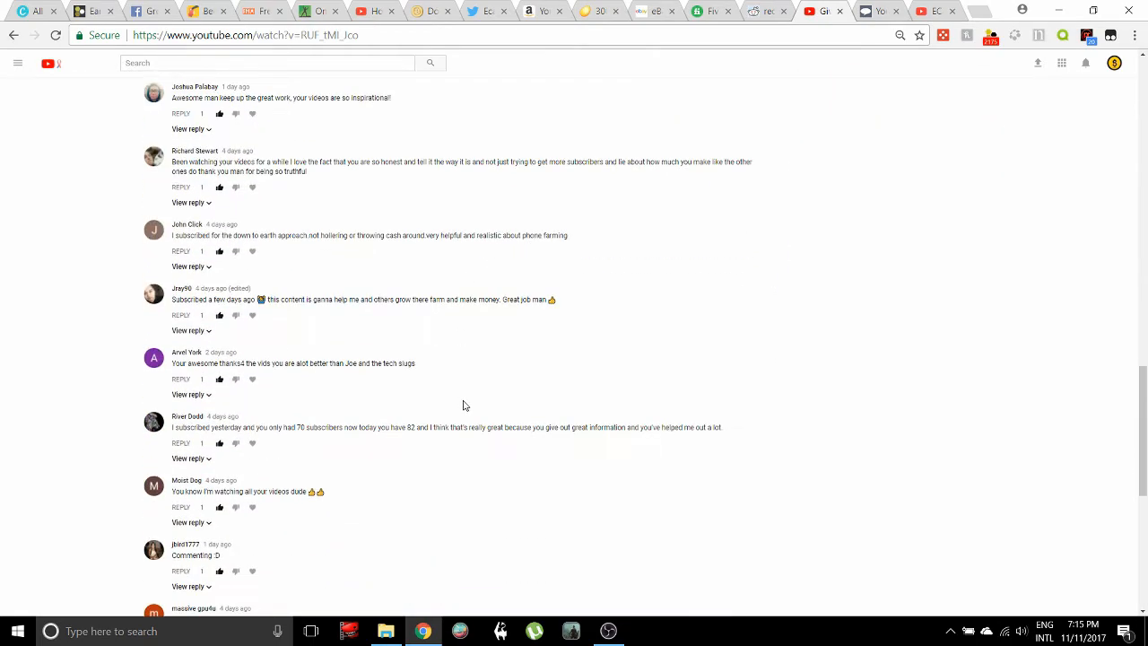
scroll("down", 3)
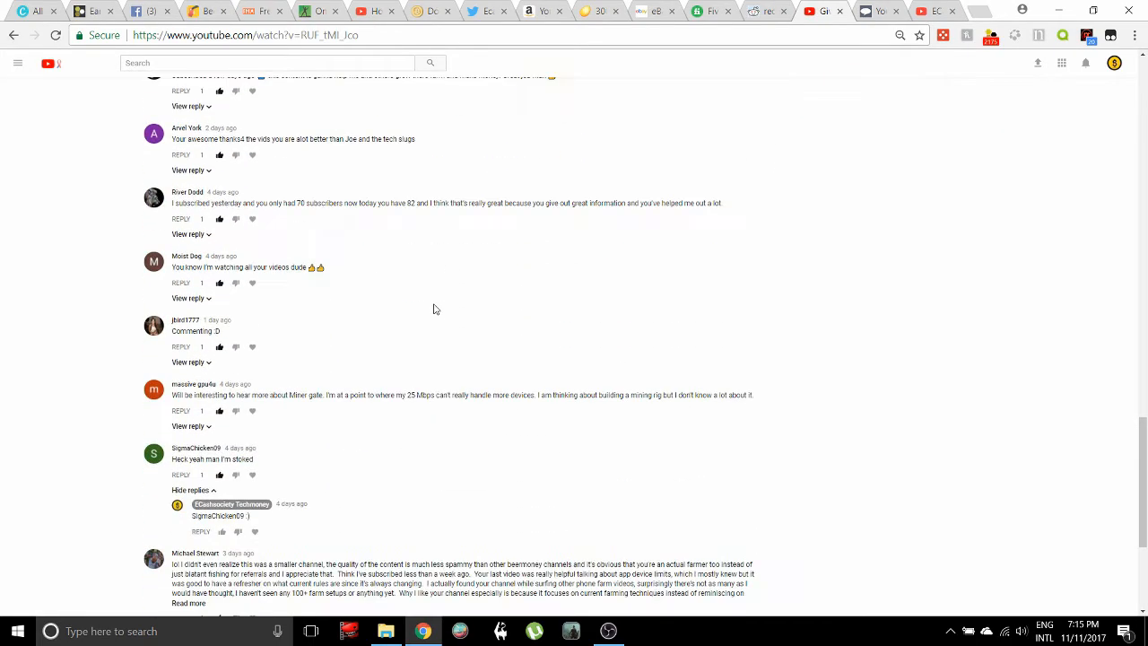
scroll("down", 3)
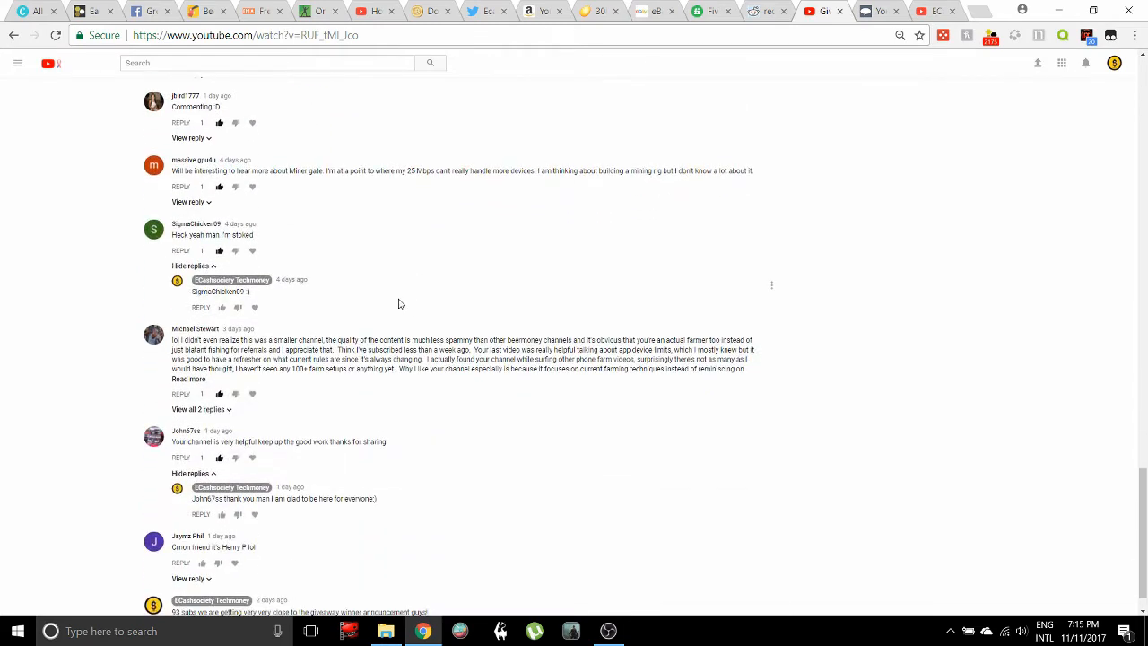
mouse_move(452, 242)
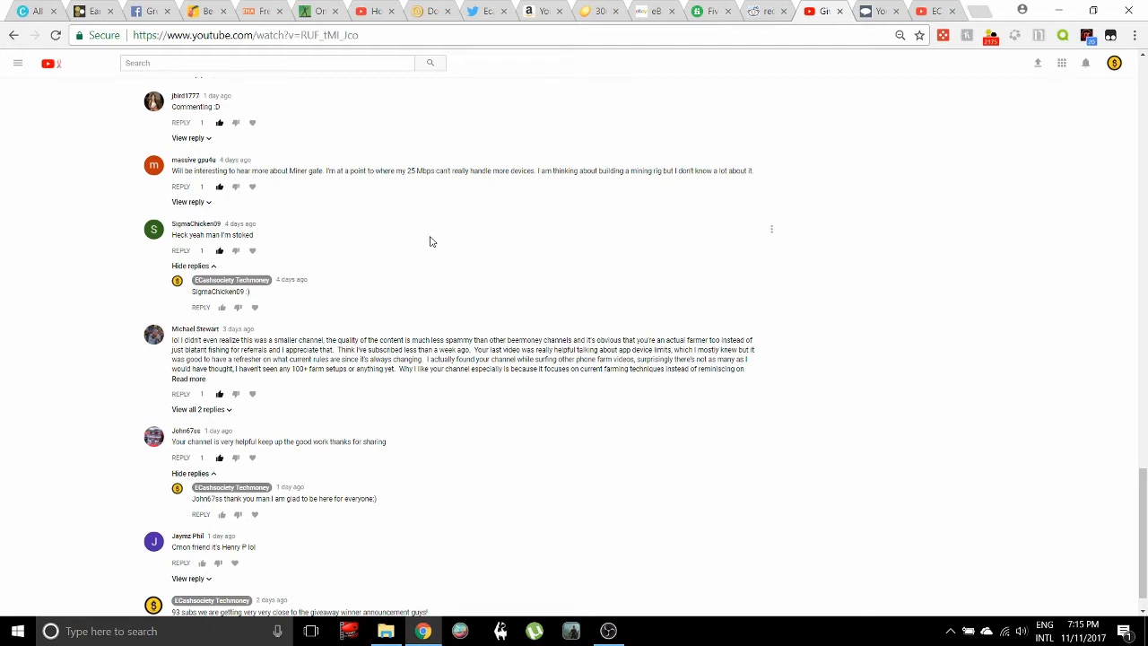
scroll("down", 3)
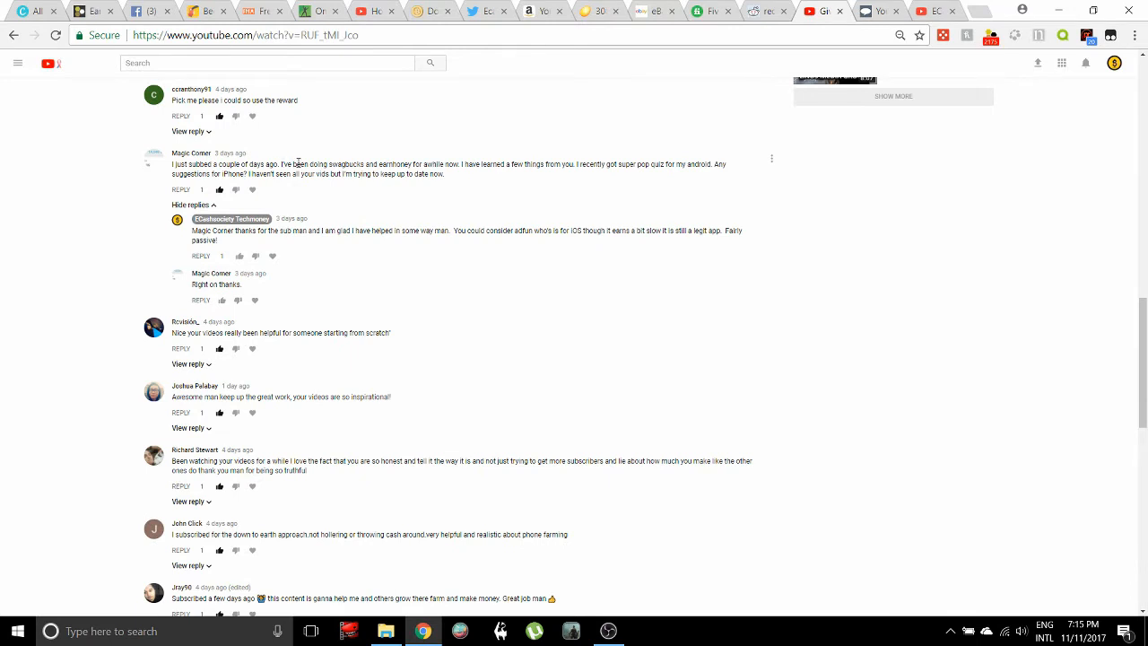
mouse_move(477, 179)
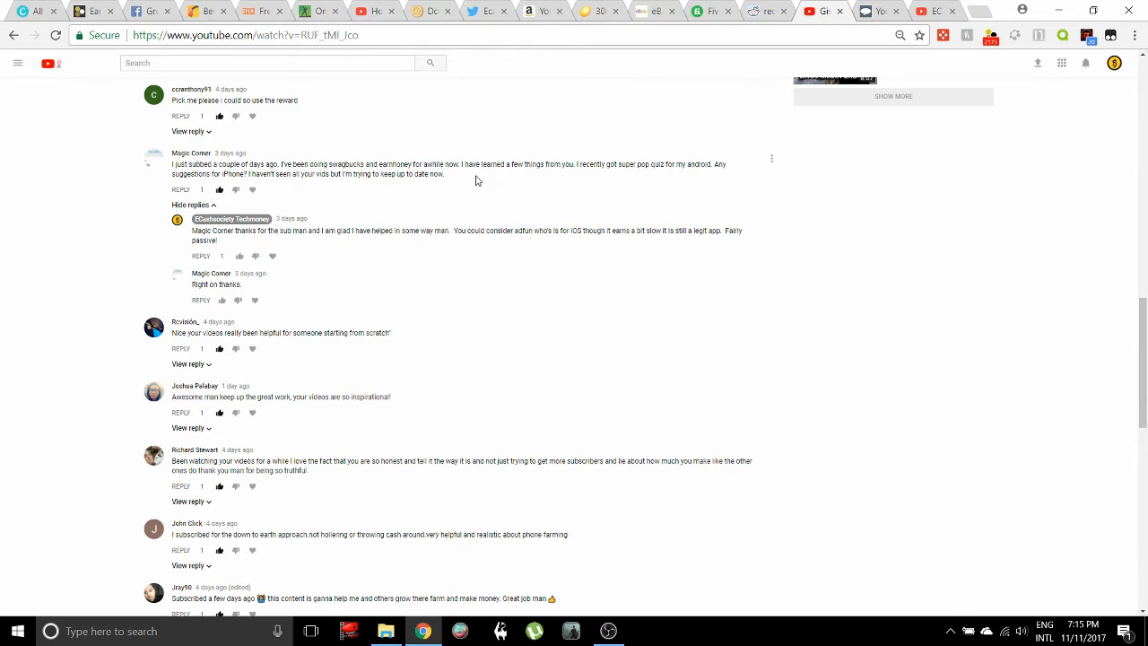
mouse_move(463, 282)
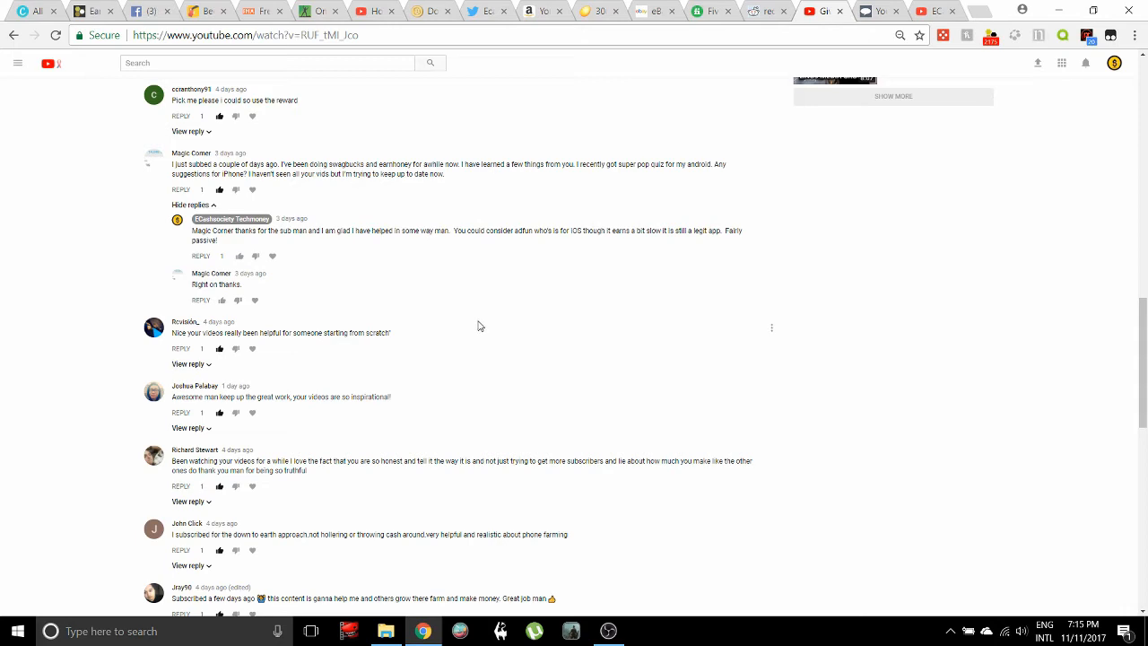
scroll("down", 3)
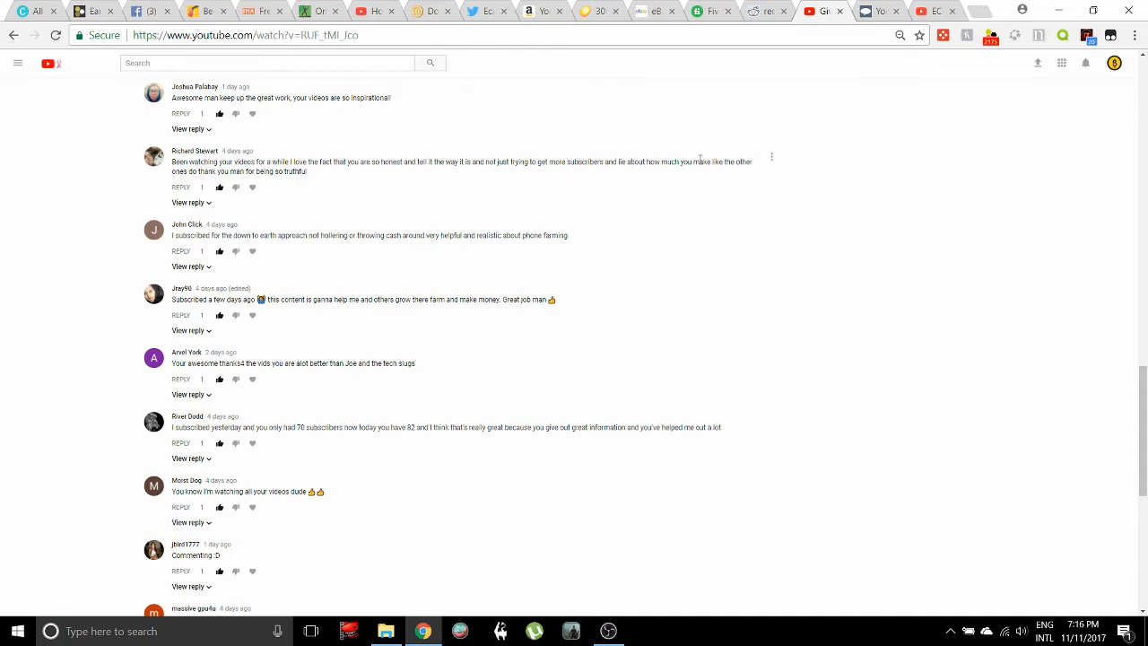
mouse_move(206, 169)
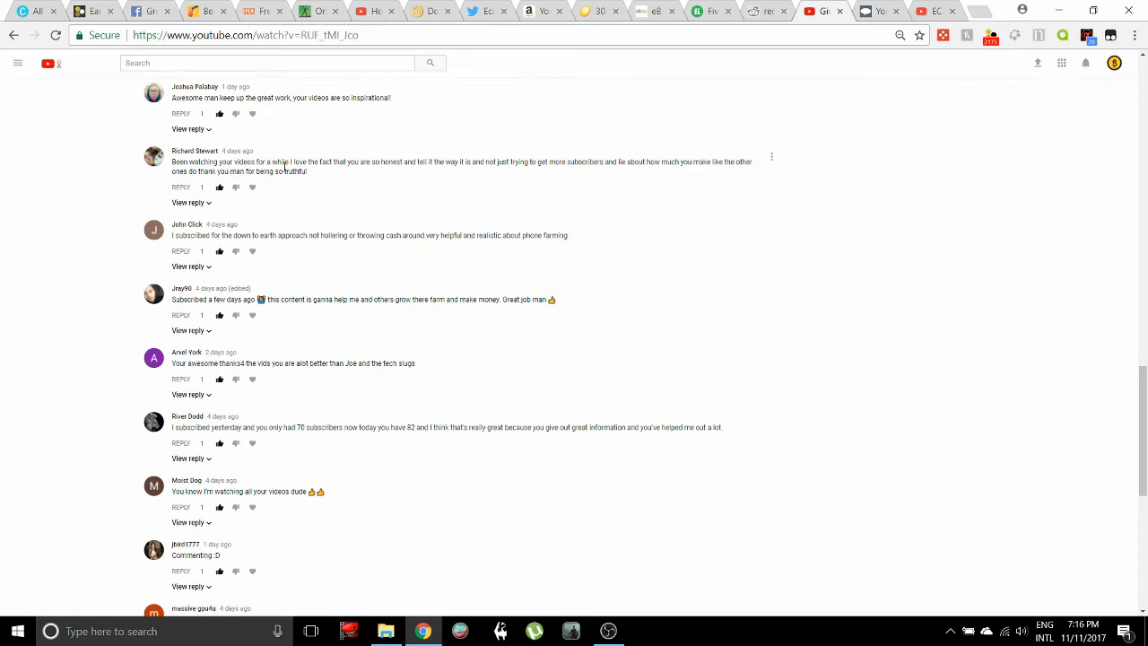
scroll("down", 3)
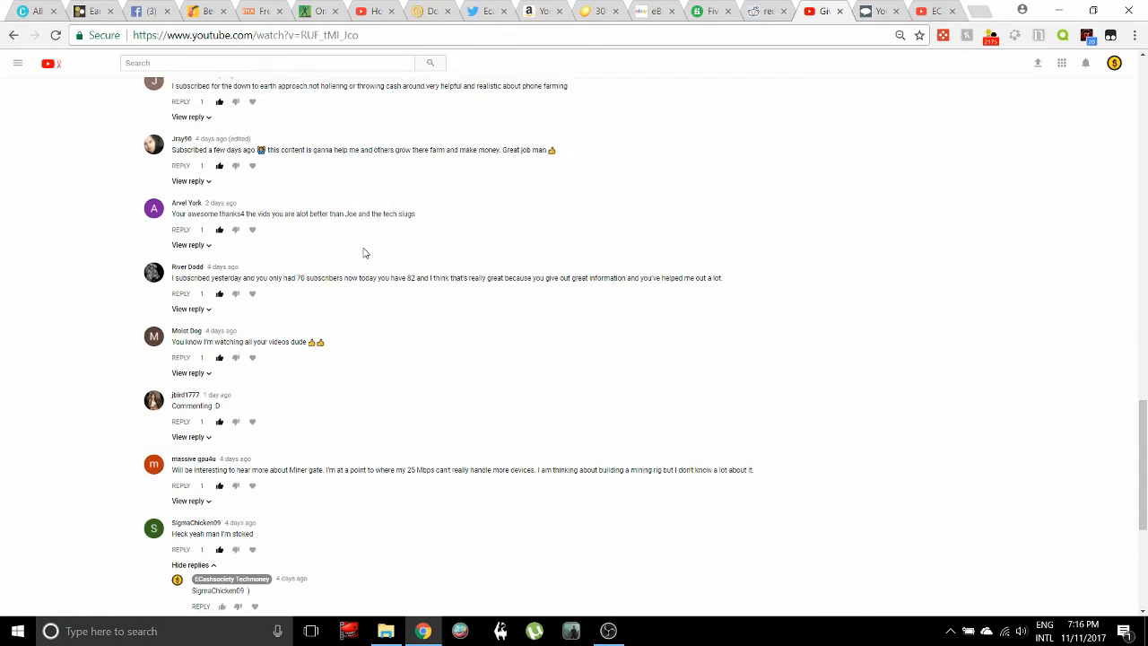
scroll("down", 3)
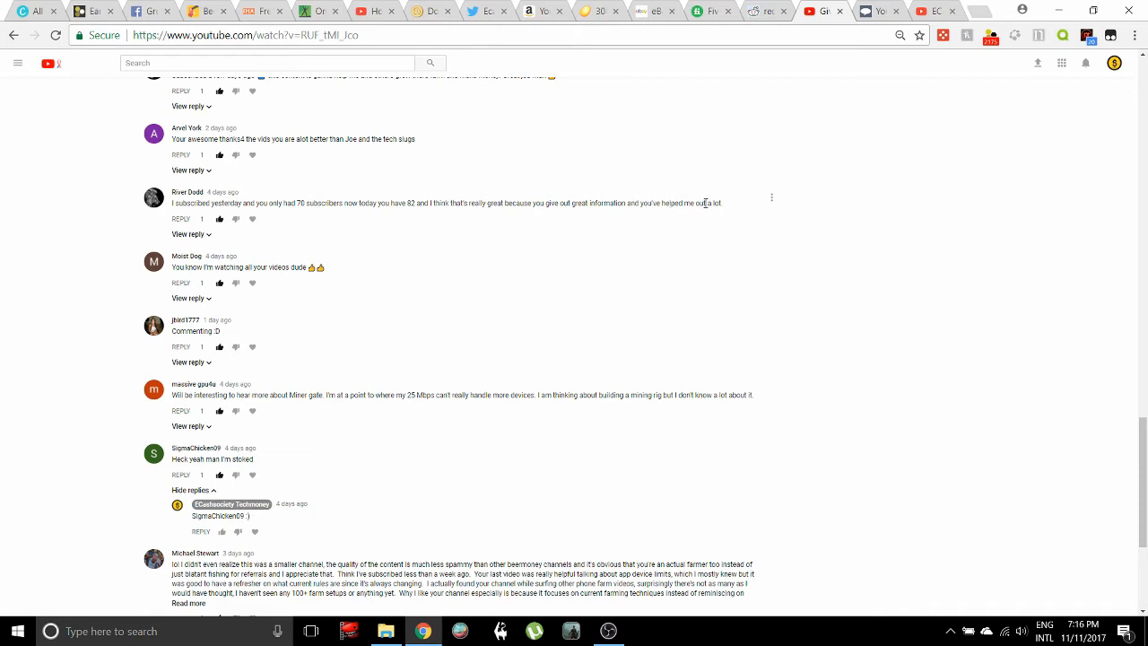
scroll("down", 3)
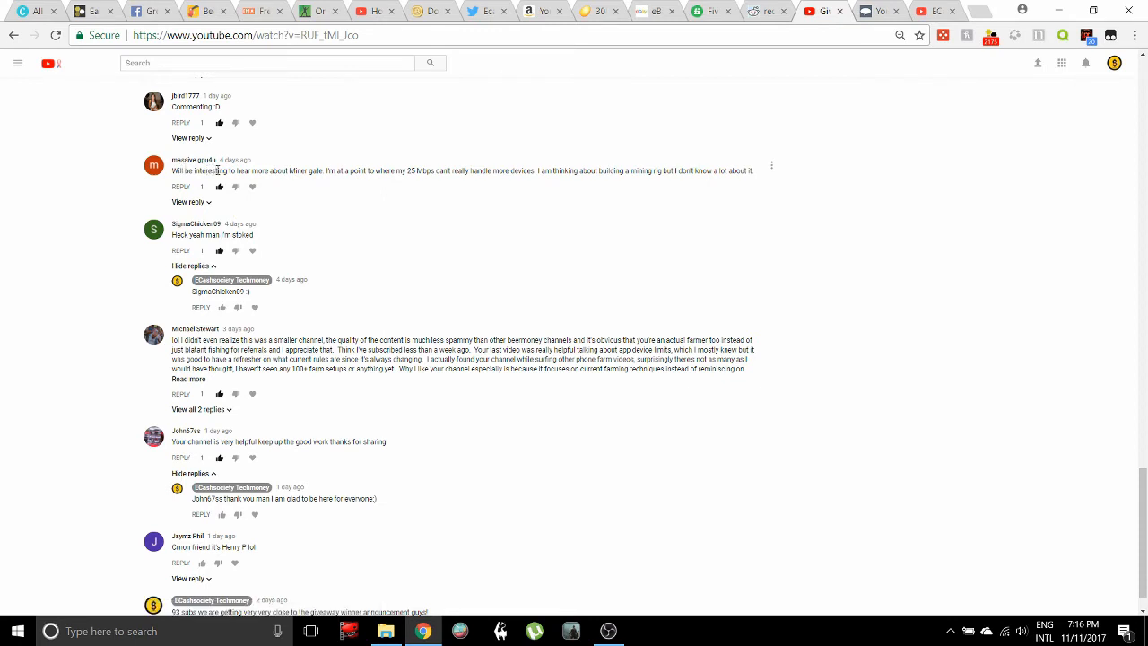
mouse_move(359, 171)
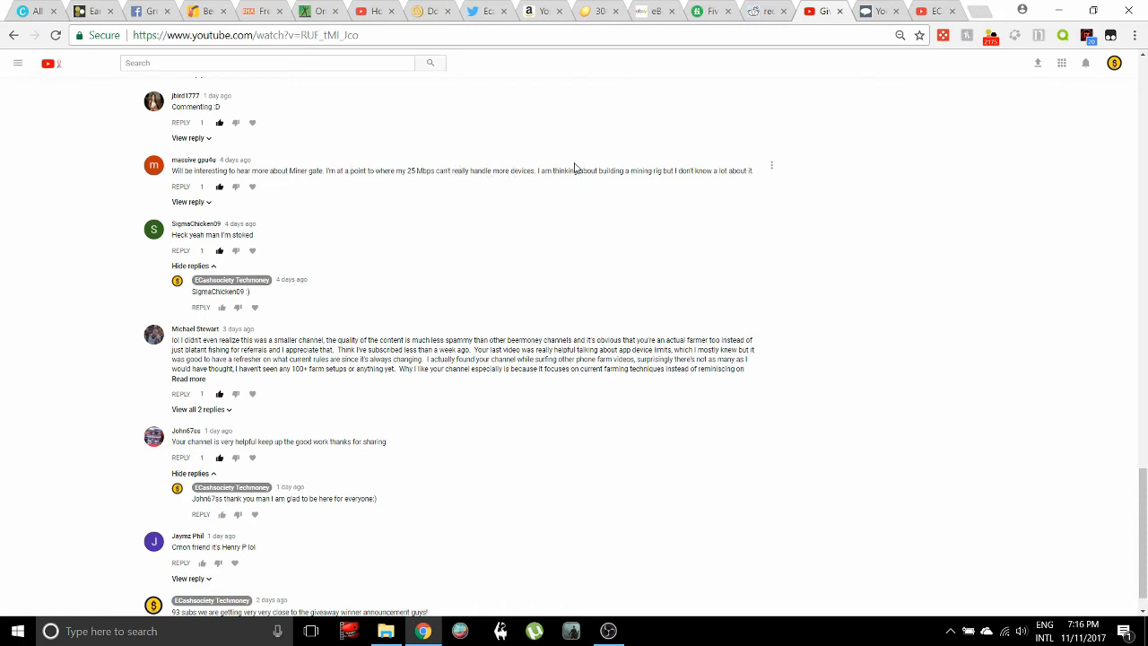
mouse_move(671, 172)
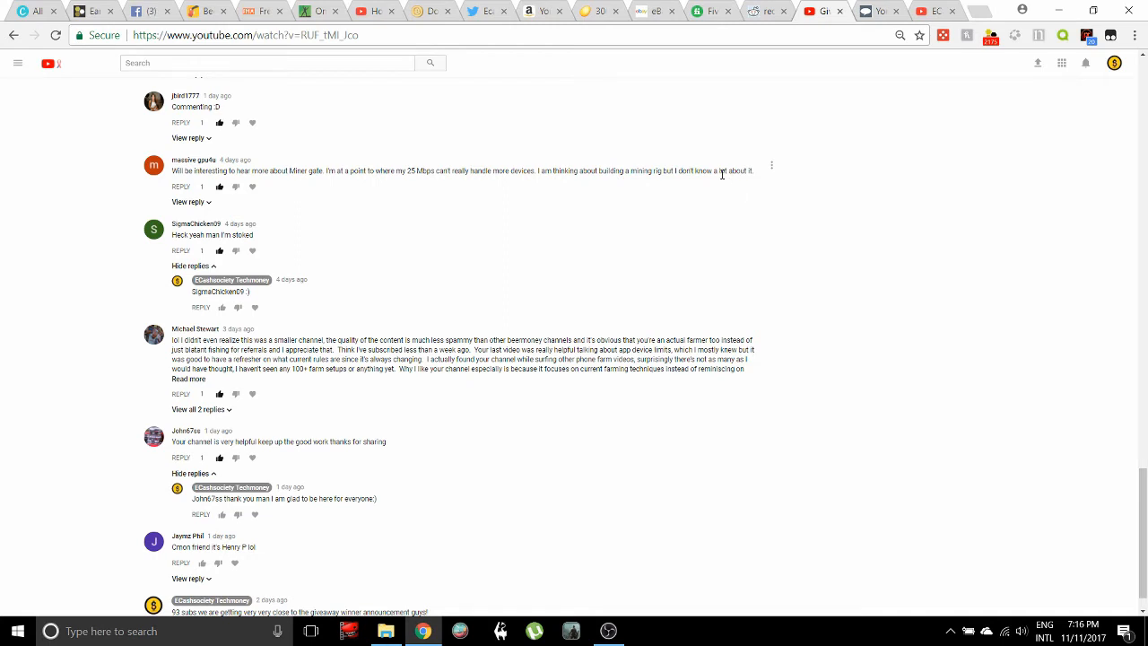
scroll("down", 3)
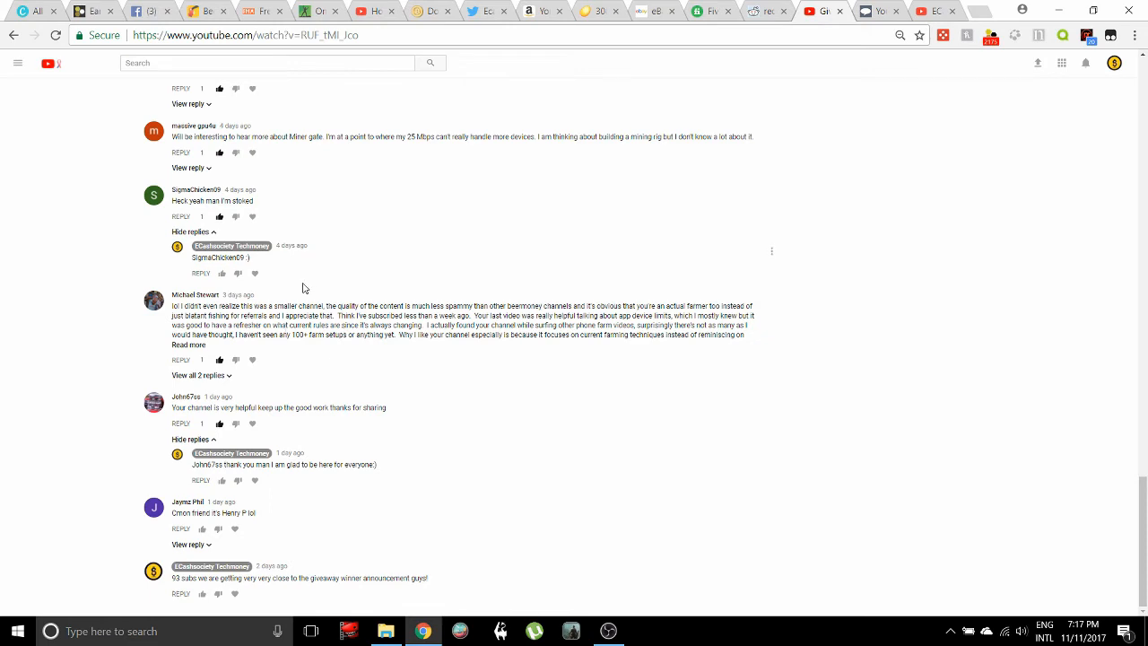
scroll("up", 3)
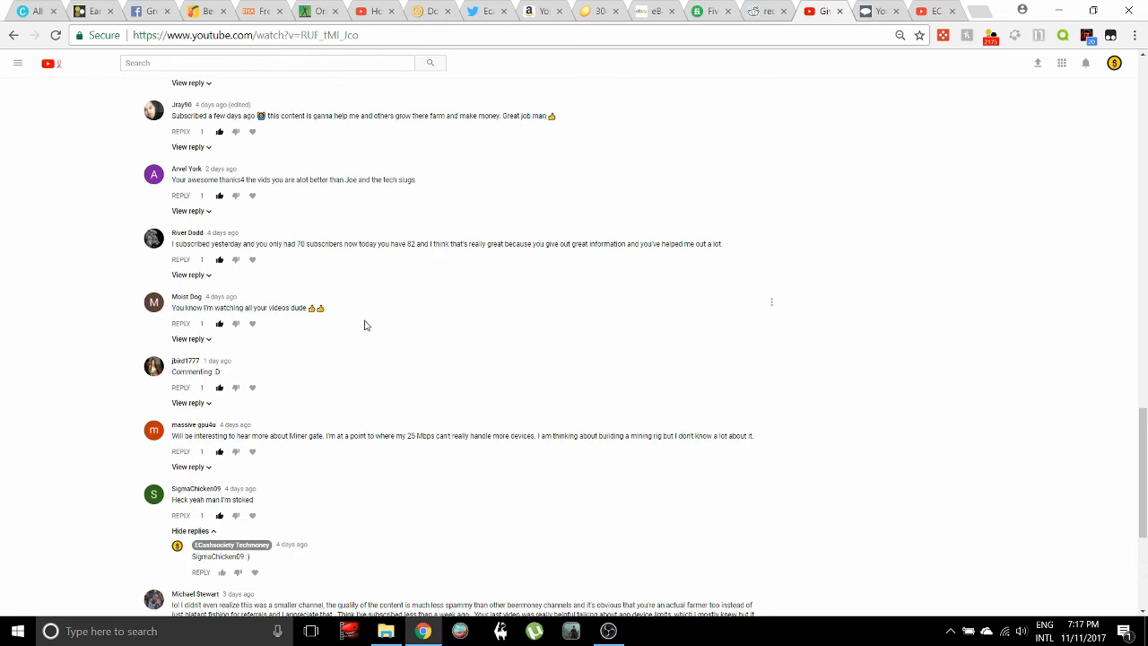
scroll("up", 3)
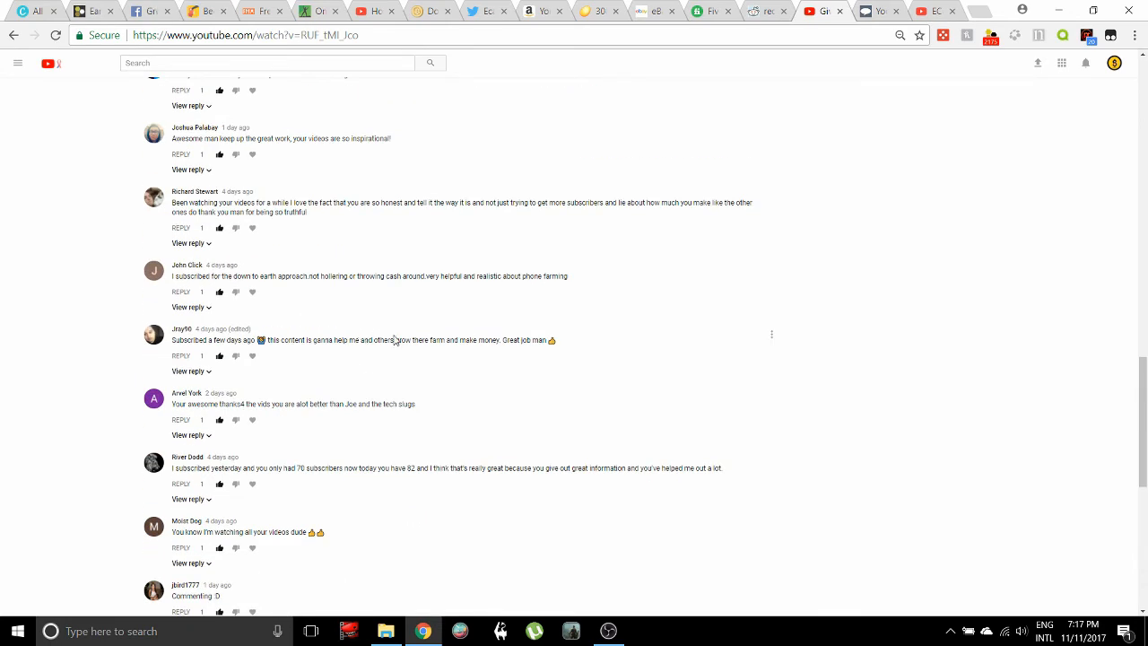
scroll("down", 3)
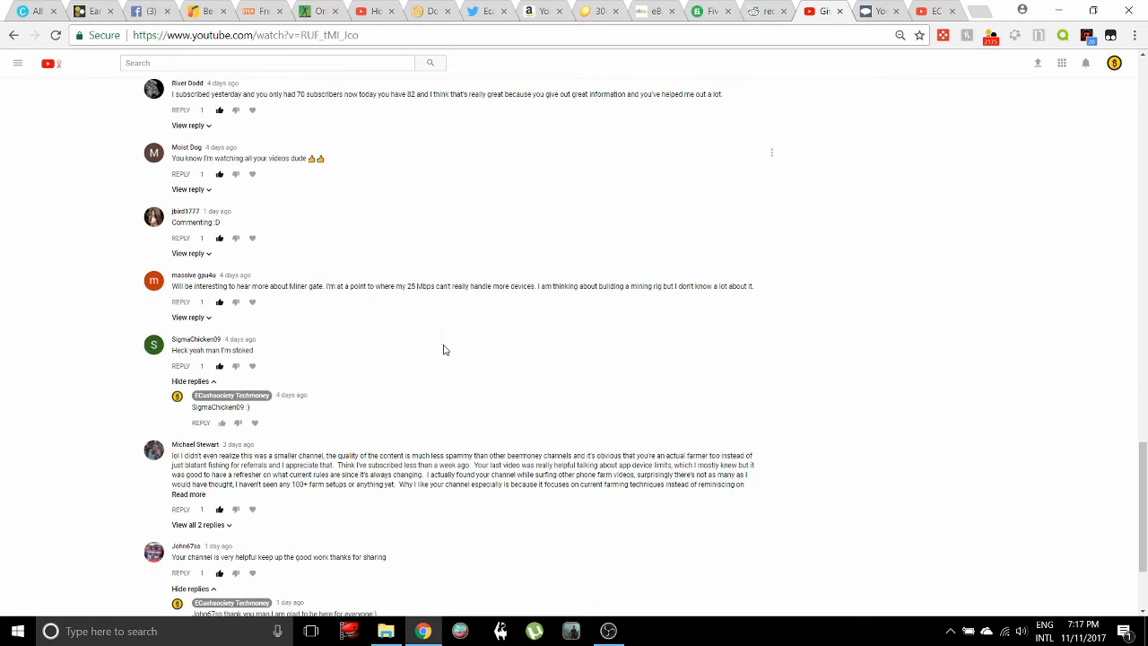
mouse_move(438, 348)
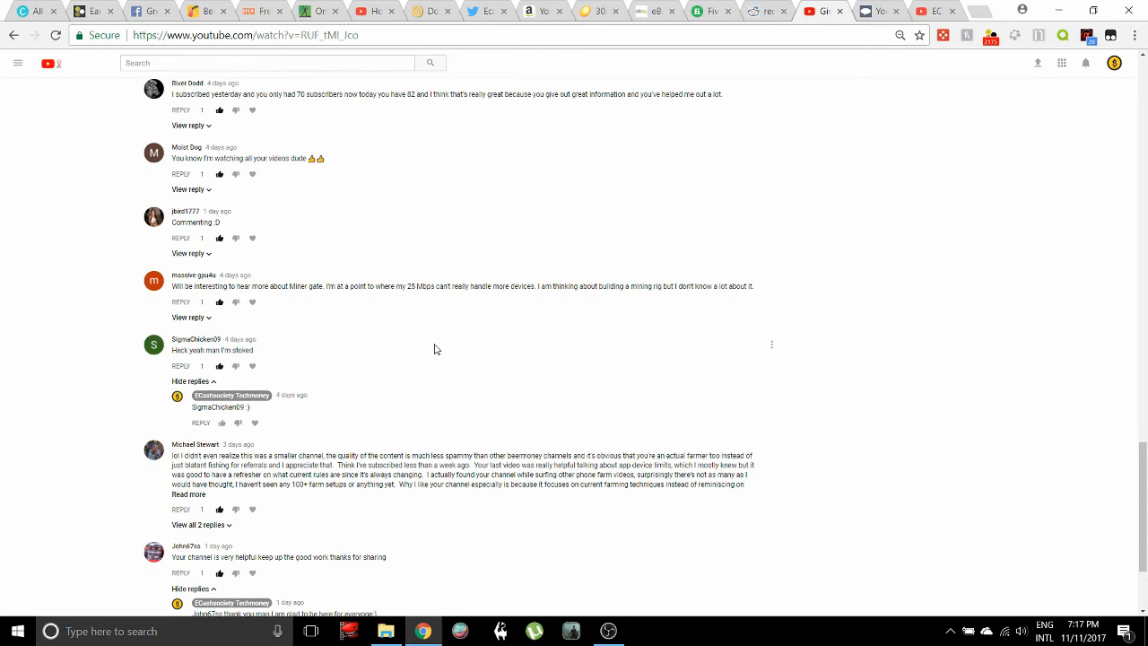
mouse_move(423, 345)
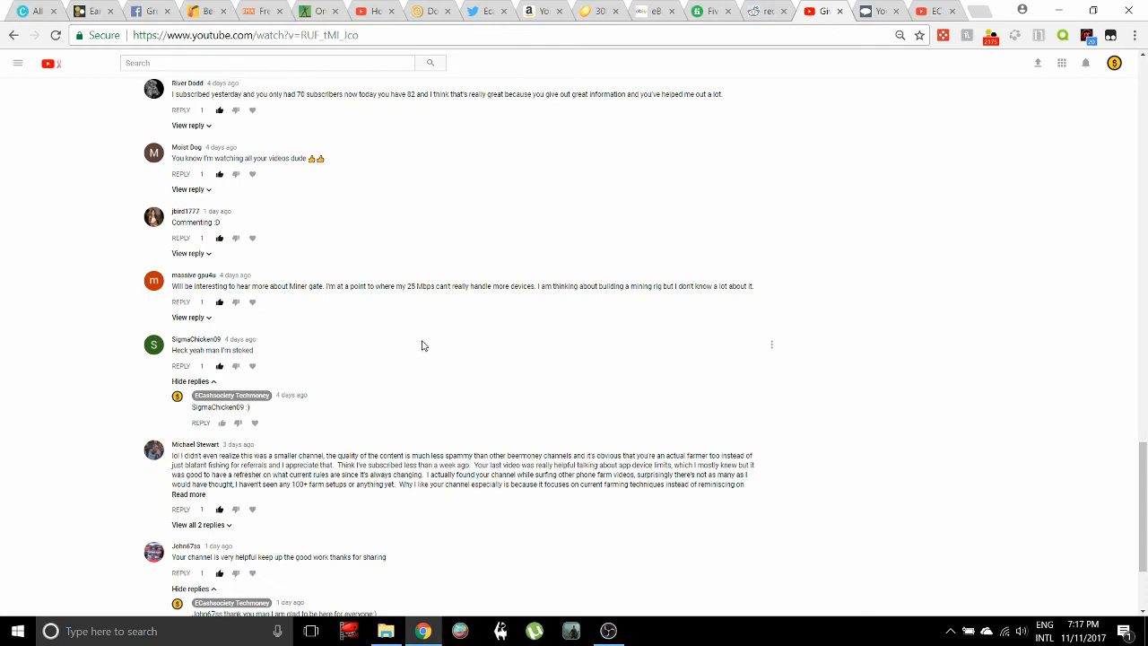
scroll("down", 3)
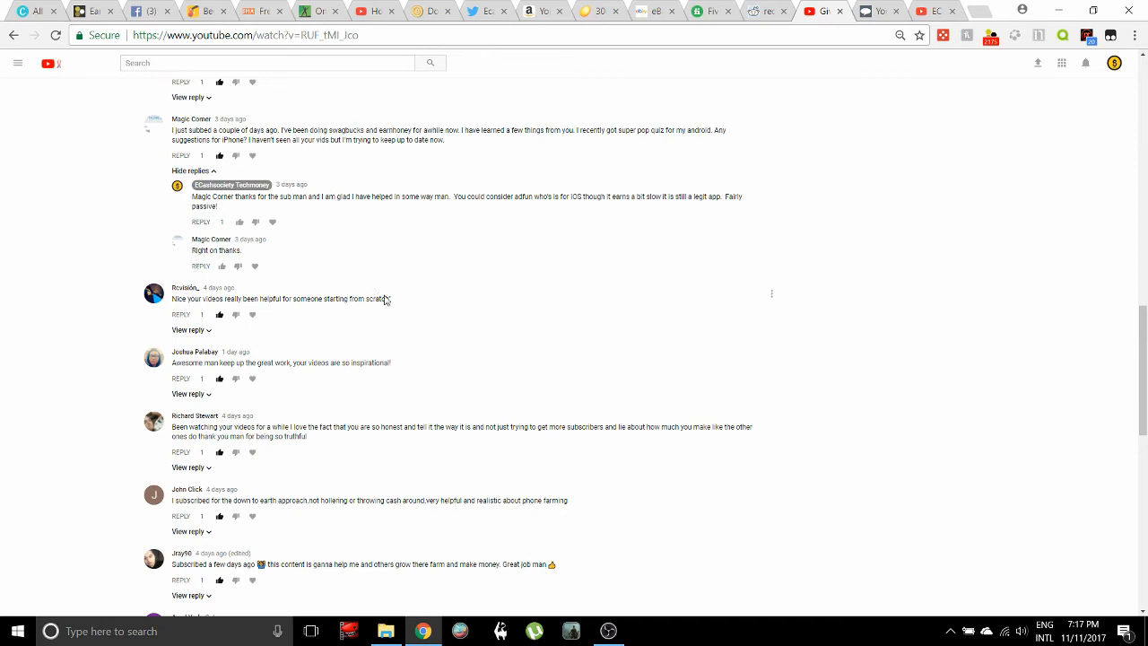
scroll("down", 3)
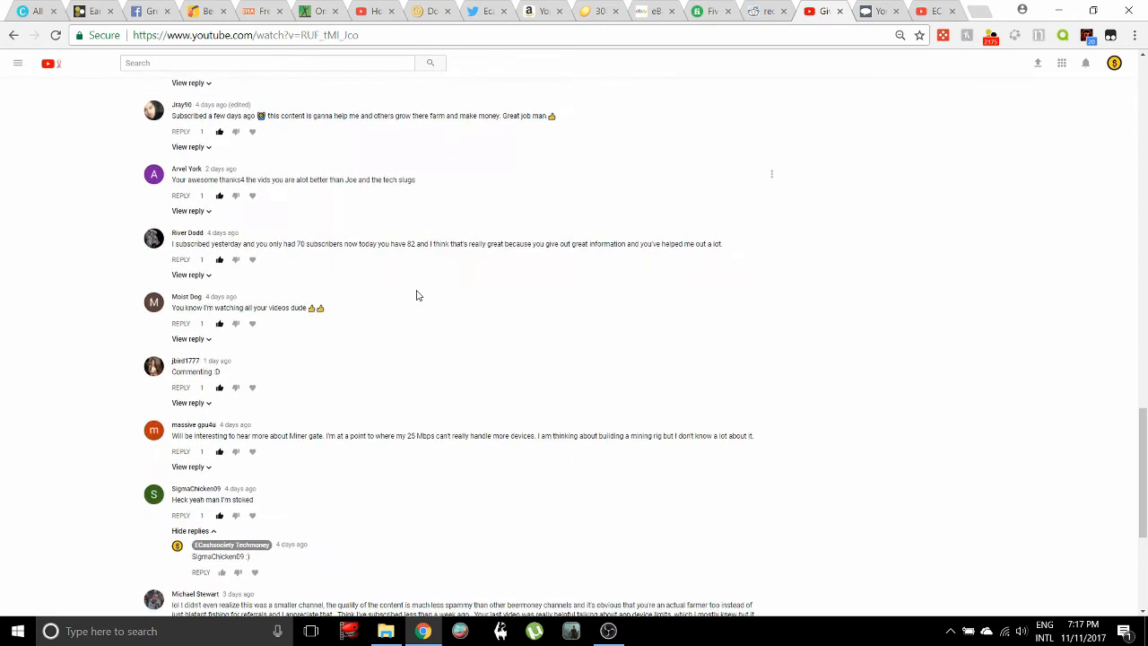
scroll("down", 3)
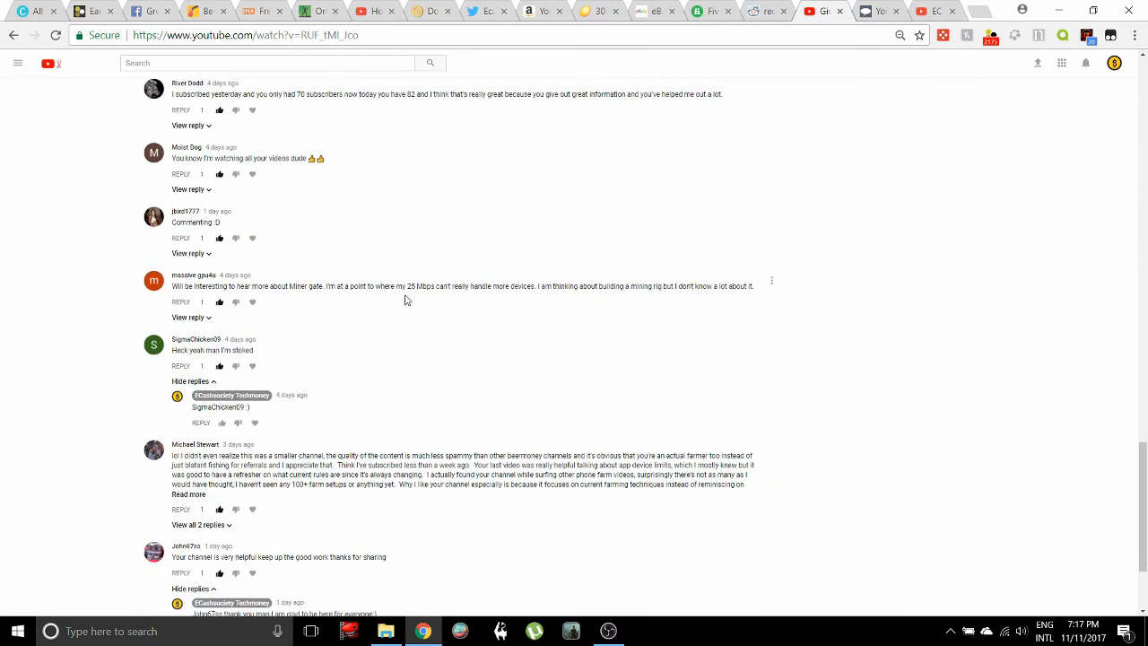
scroll("down", 3)
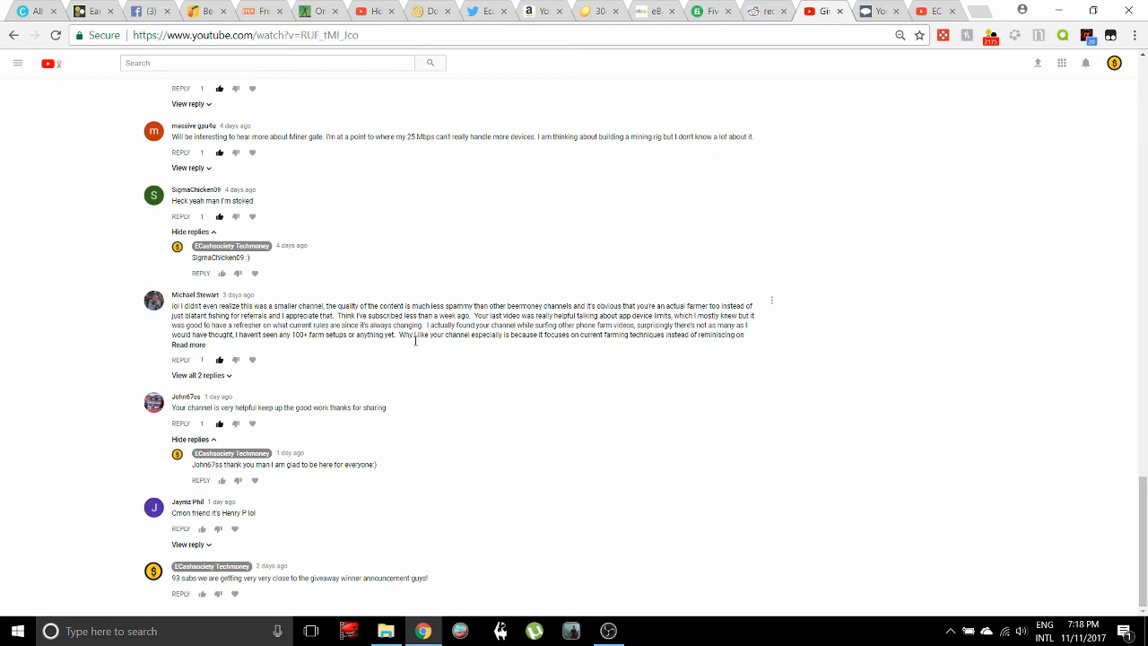
mouse_move(427, 367)
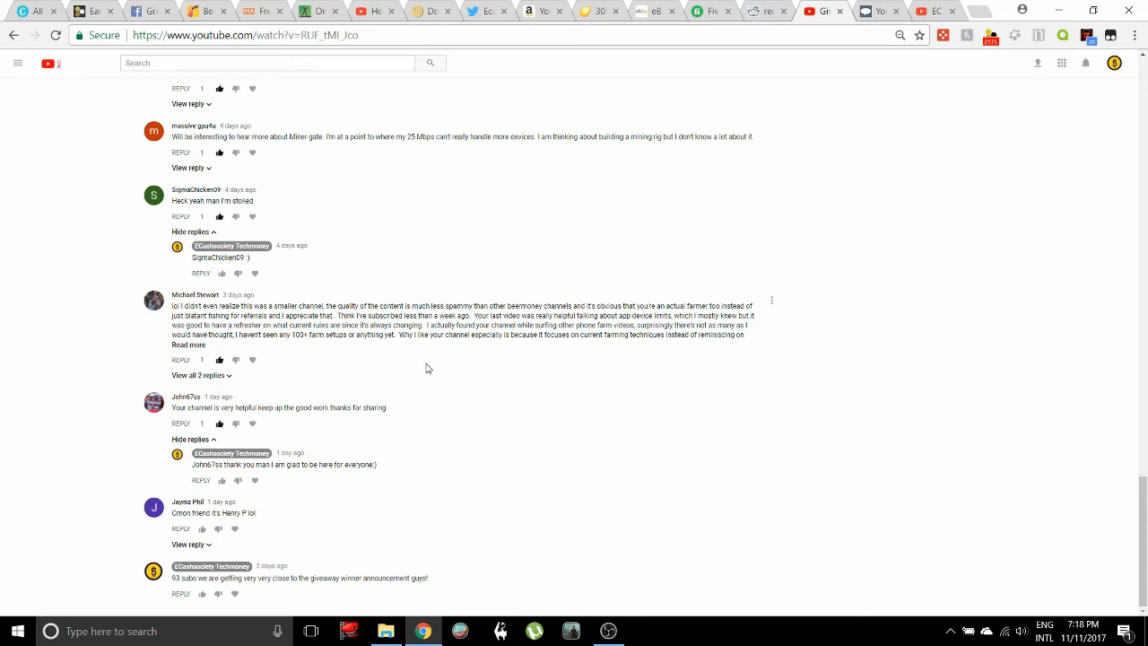
mouse_move(405, 352)
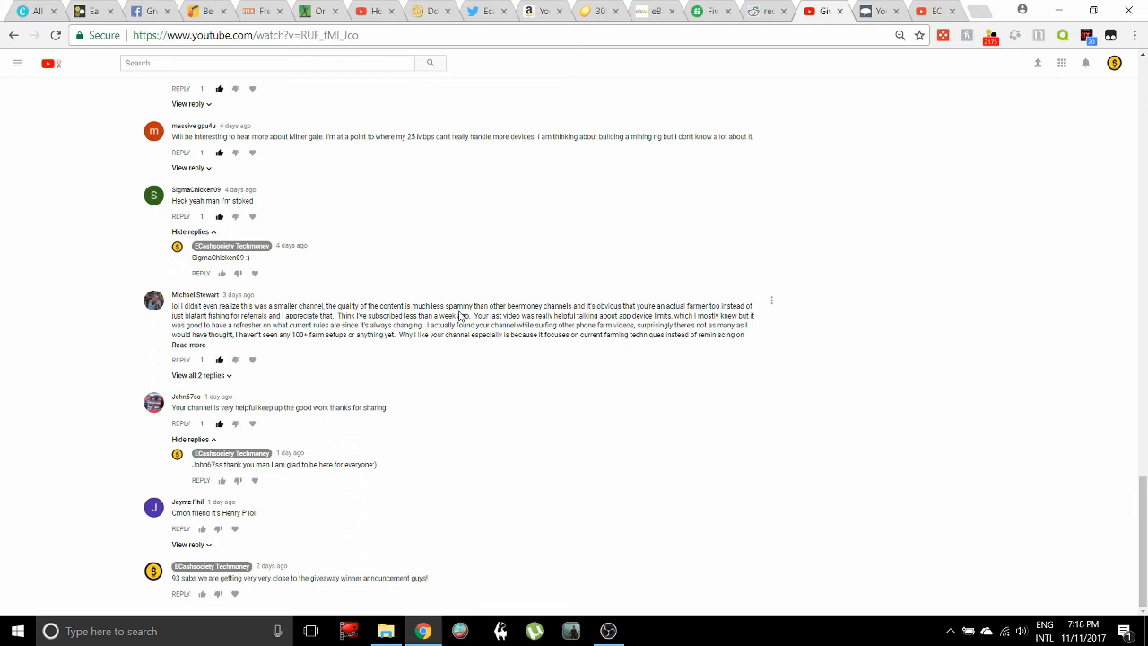
mouse_move(438, 312)
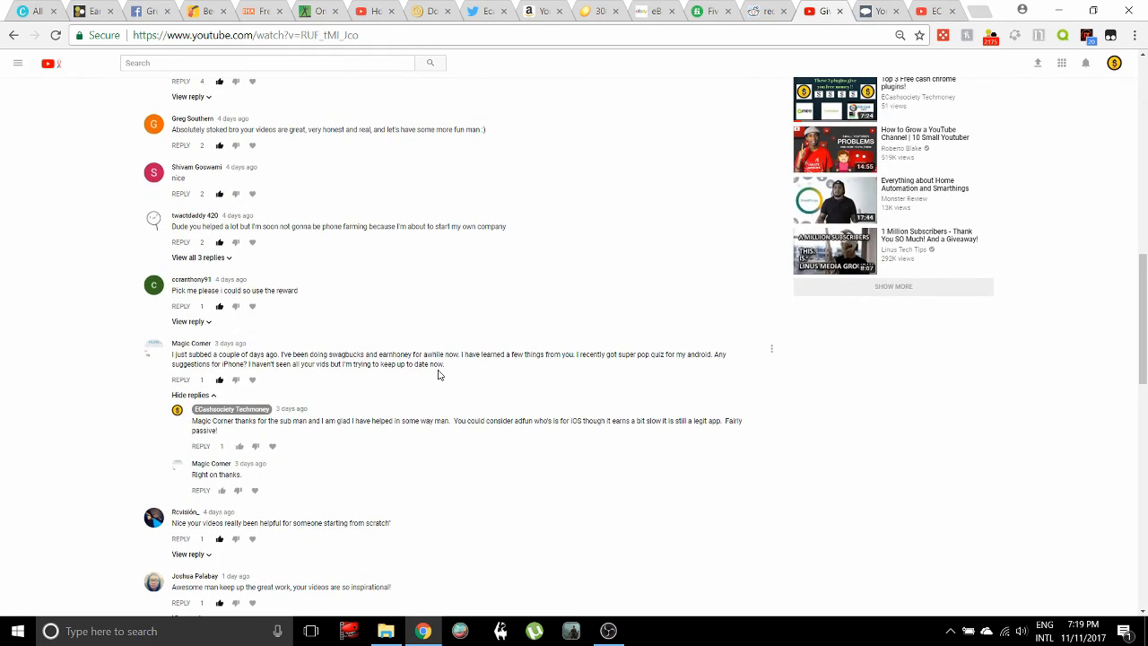
mouse_move(516, 259)
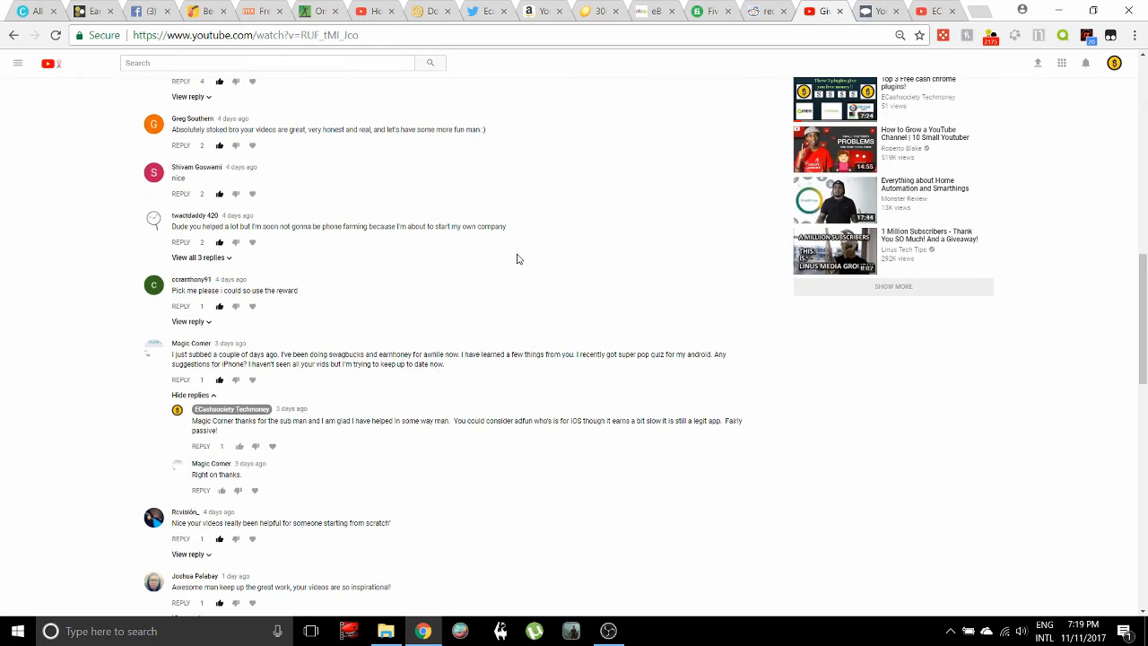
scroll("down", 3)
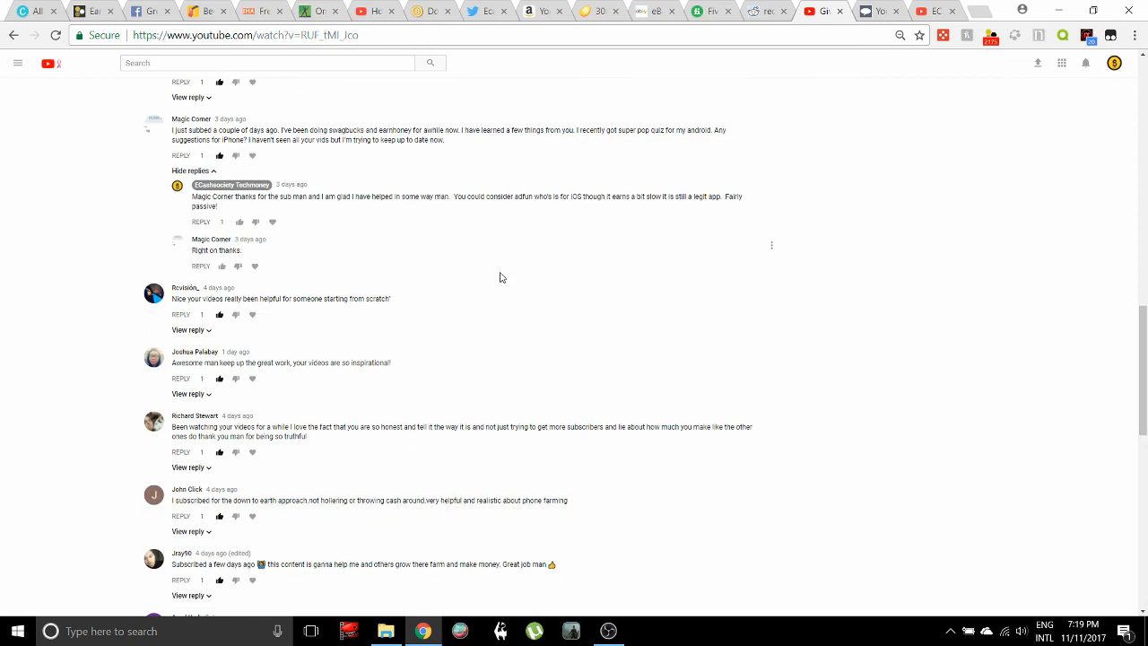
mouse_move(483, 280)
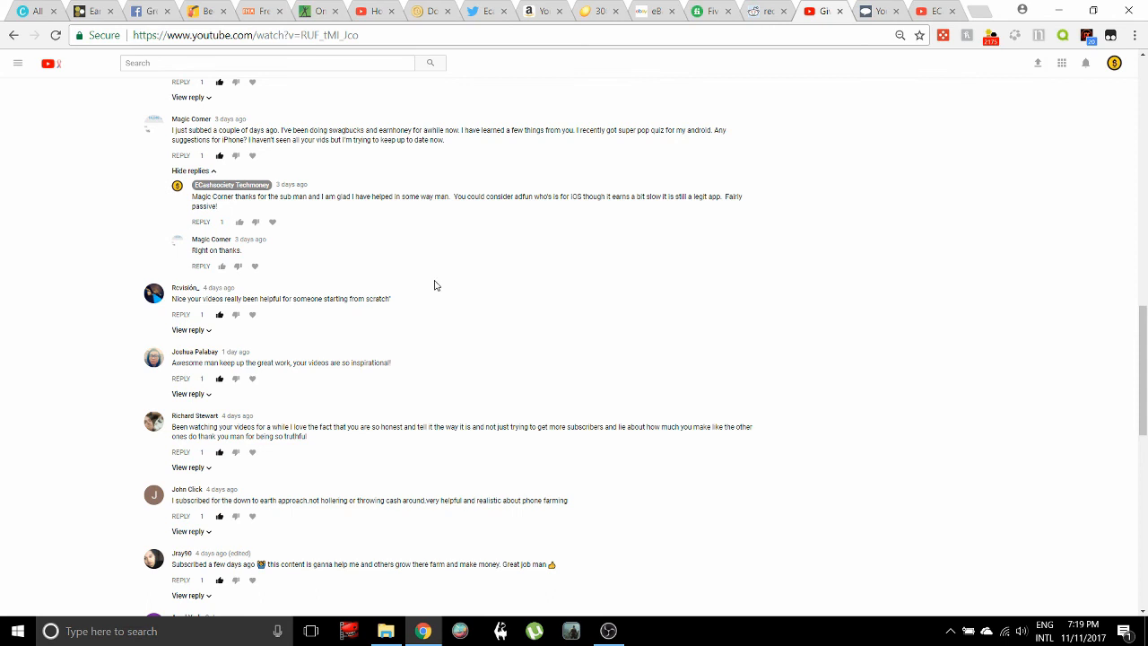
mouse_move(427, 298)
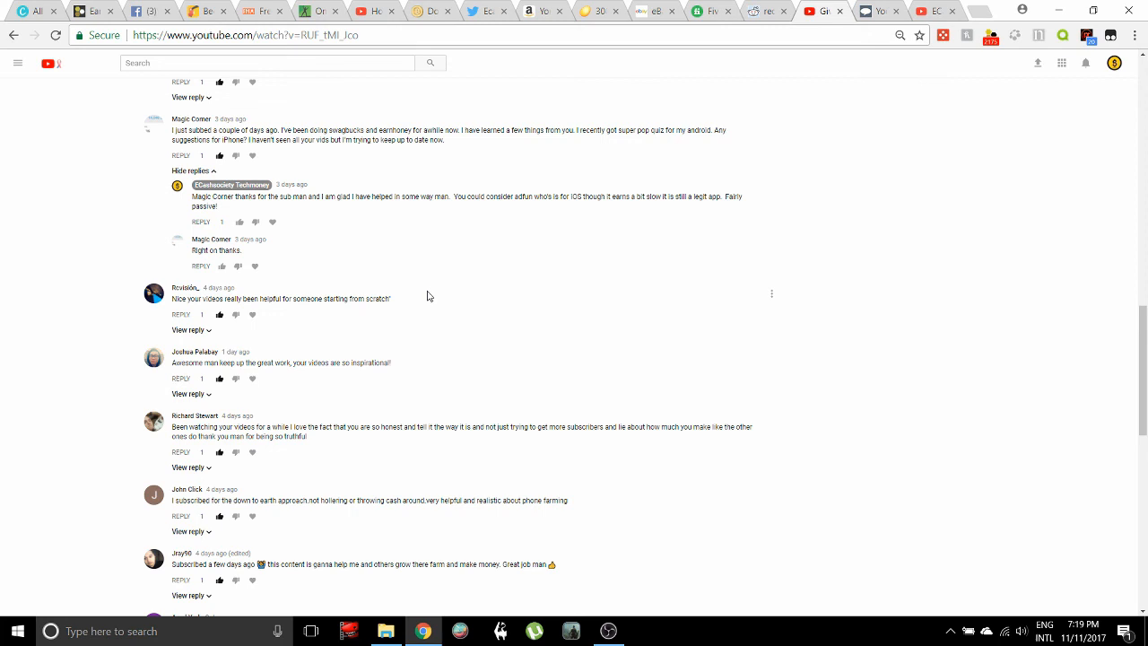
mouse_move(423, 310)
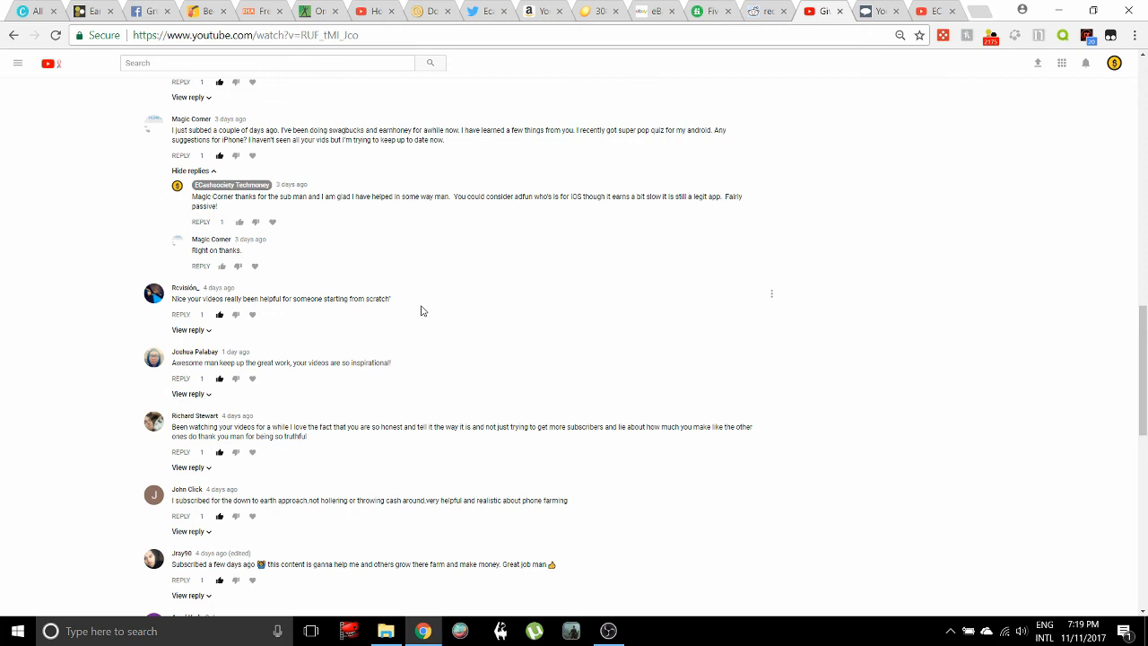
mouse_move(419, 310)
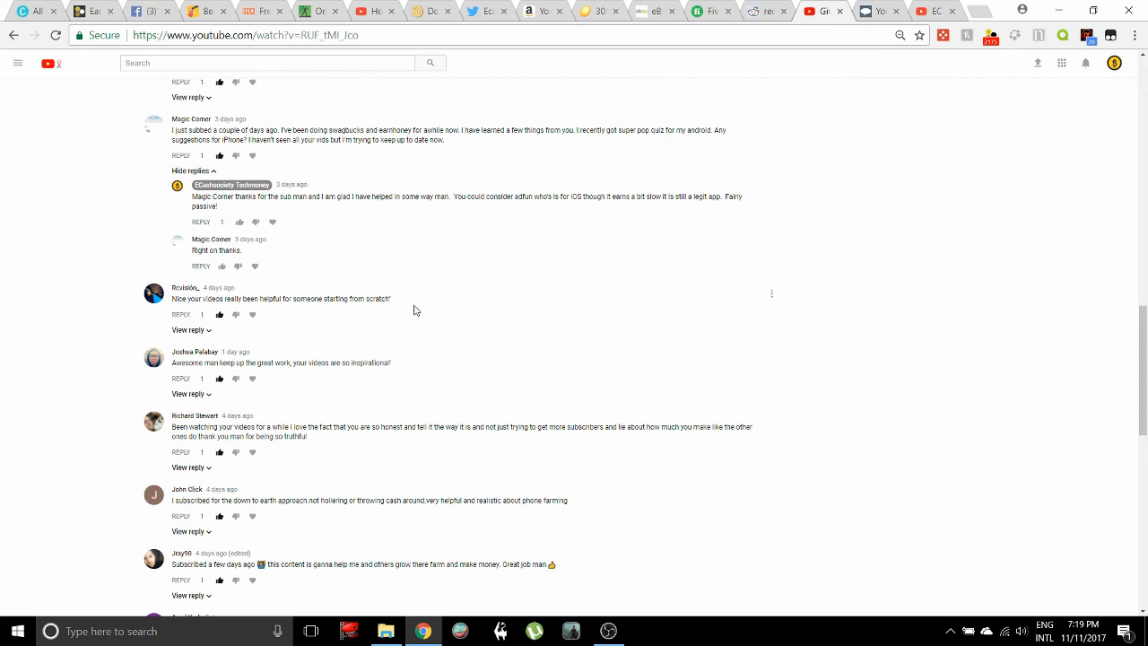
mouse_move(416, 305)
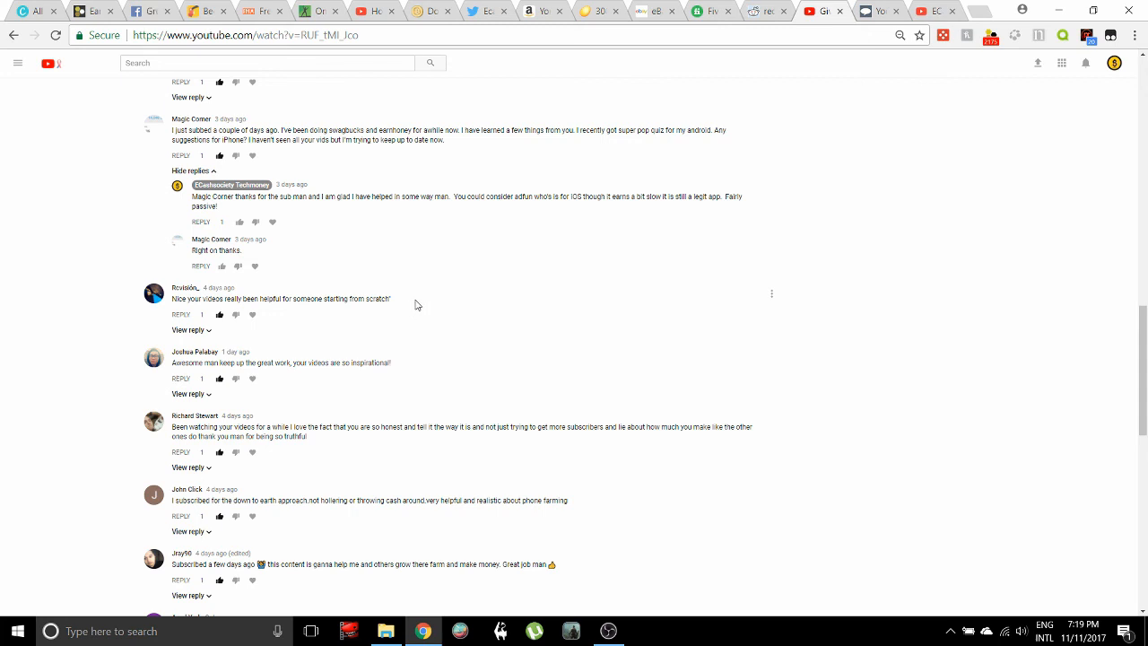
mouse_move(416, 299)
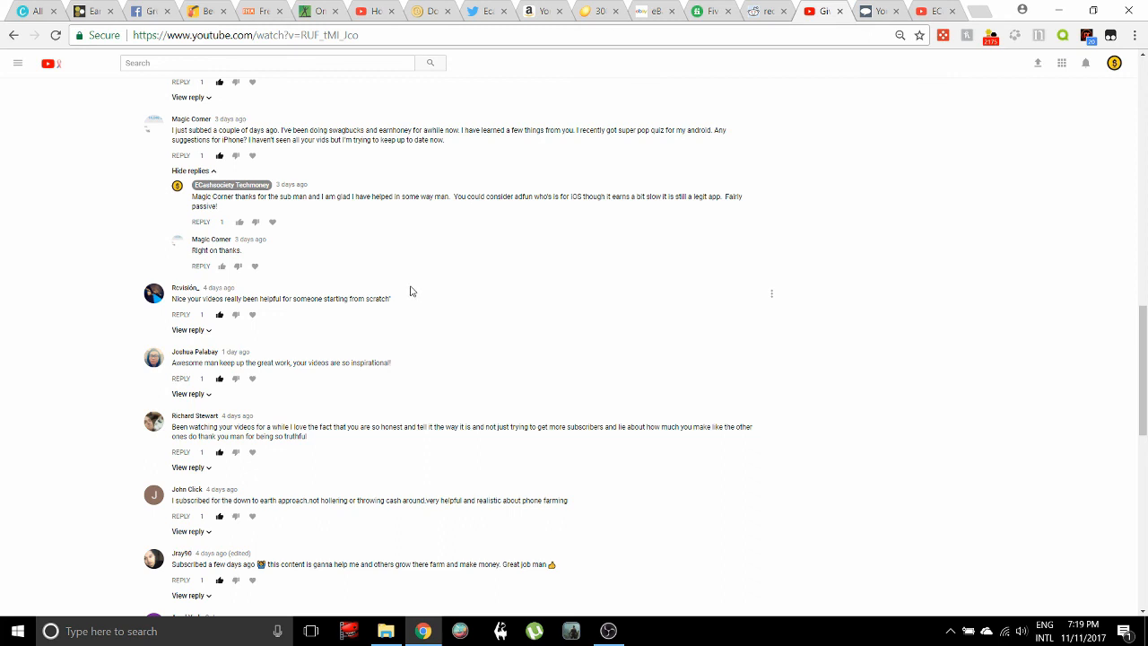
mouse_move(646, 472)
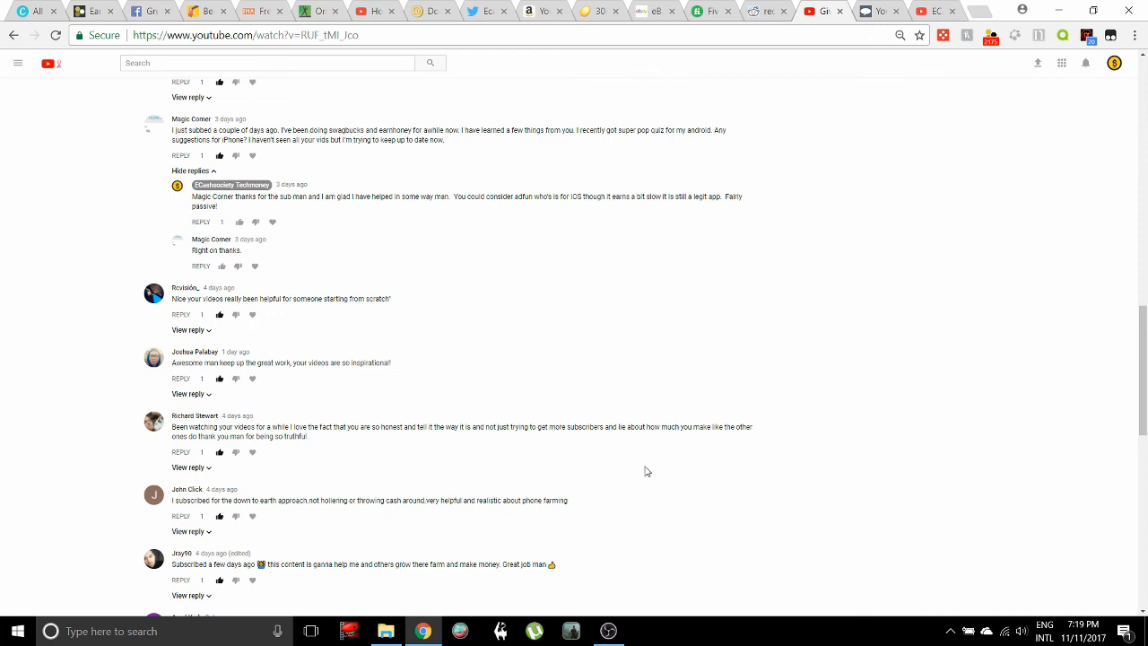